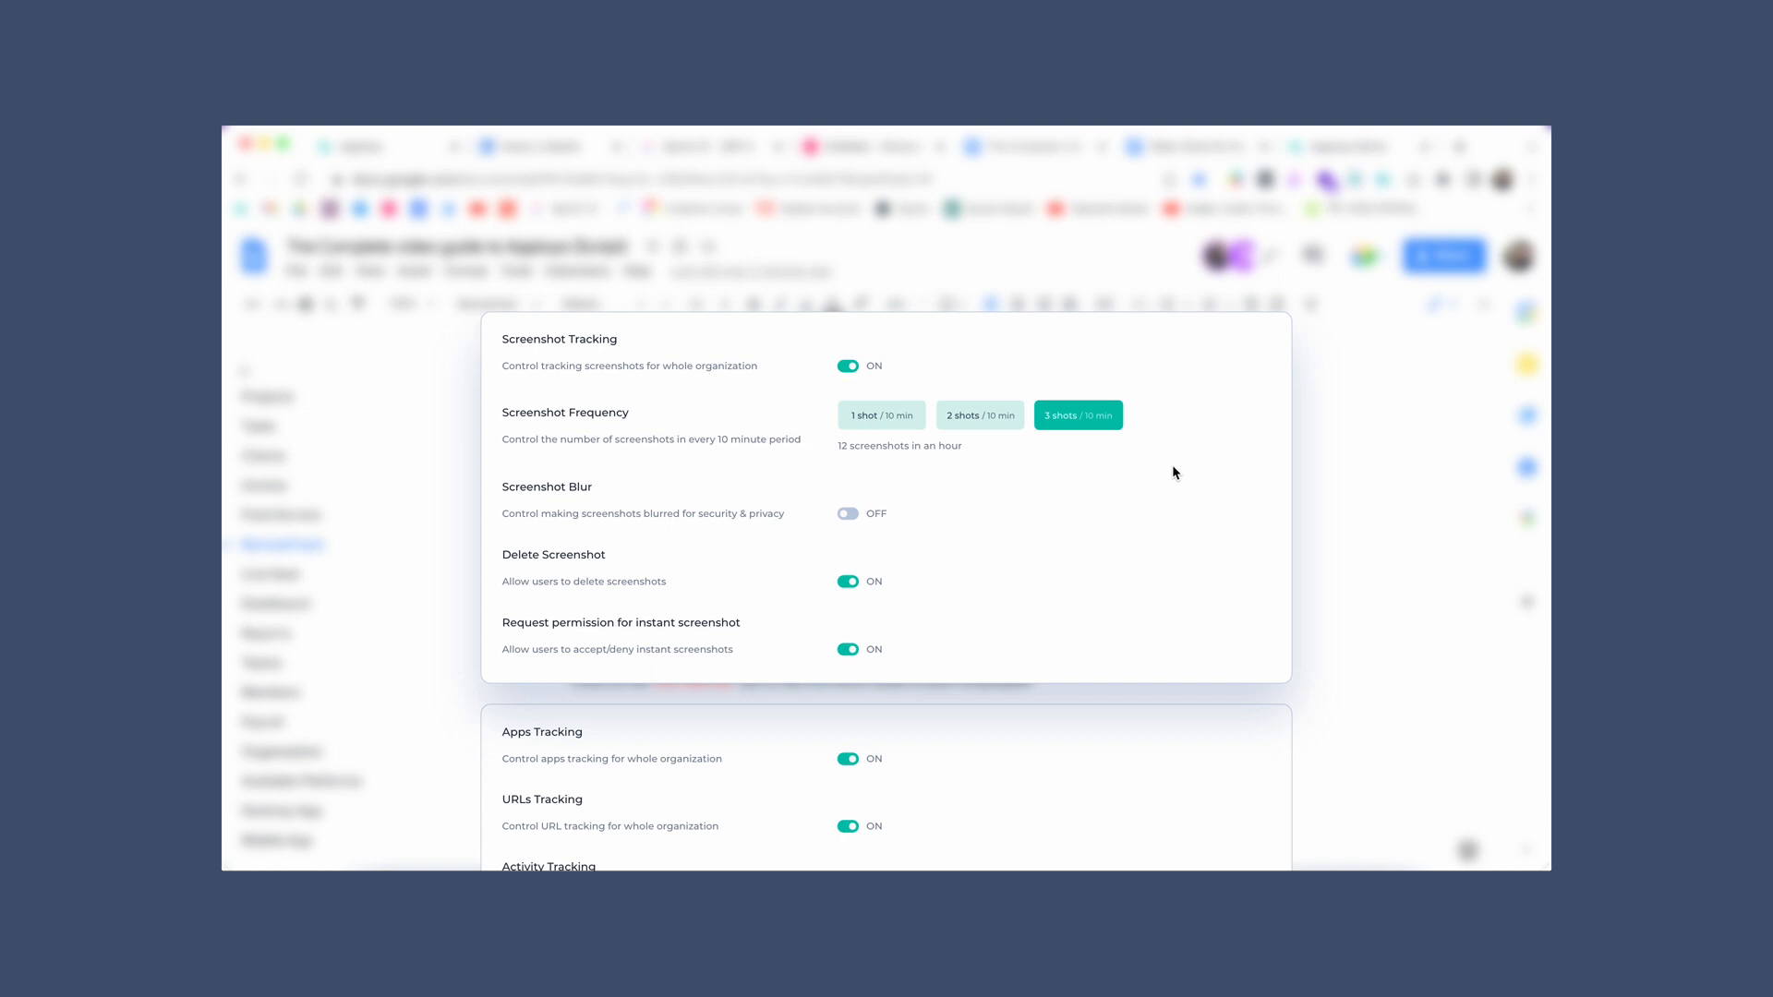
Scroll the Screenshots page to view the 8:00–9:00 AM captures with productive-time percentages
{"action": "scroll", "scroll_direction": "down", "scroll_amount": 3}
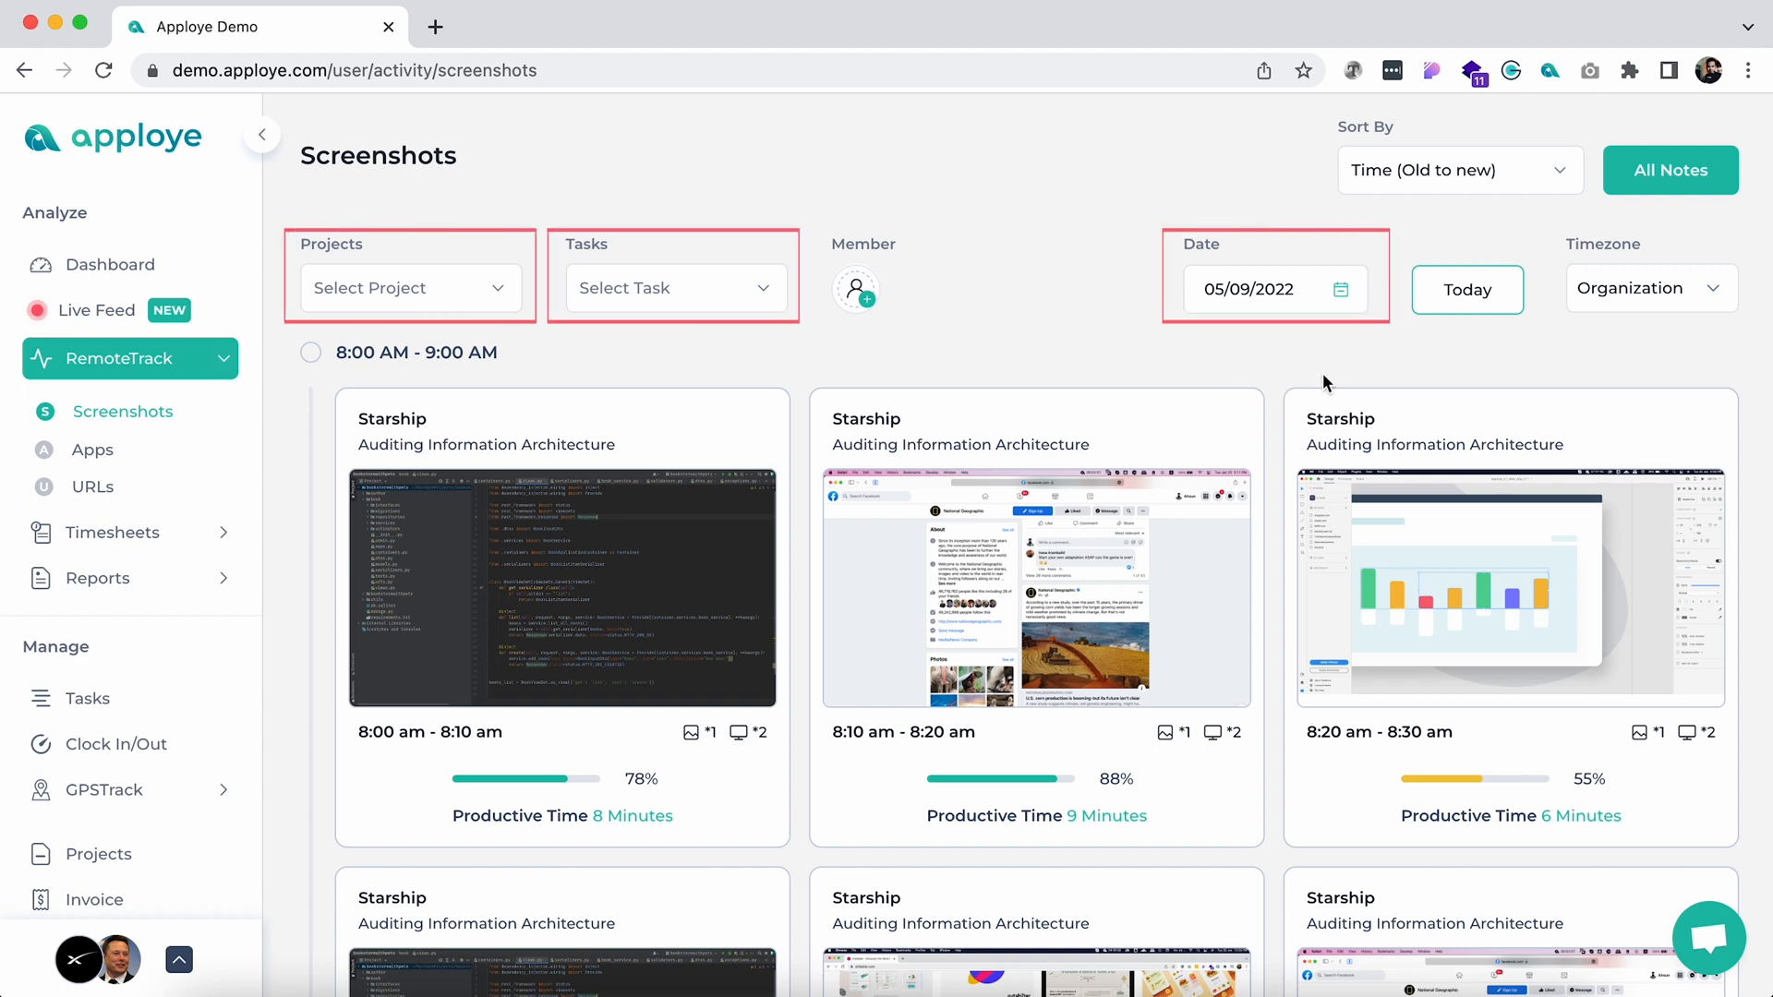
{"action": "left_click", "coordinate": [1255, 289]}
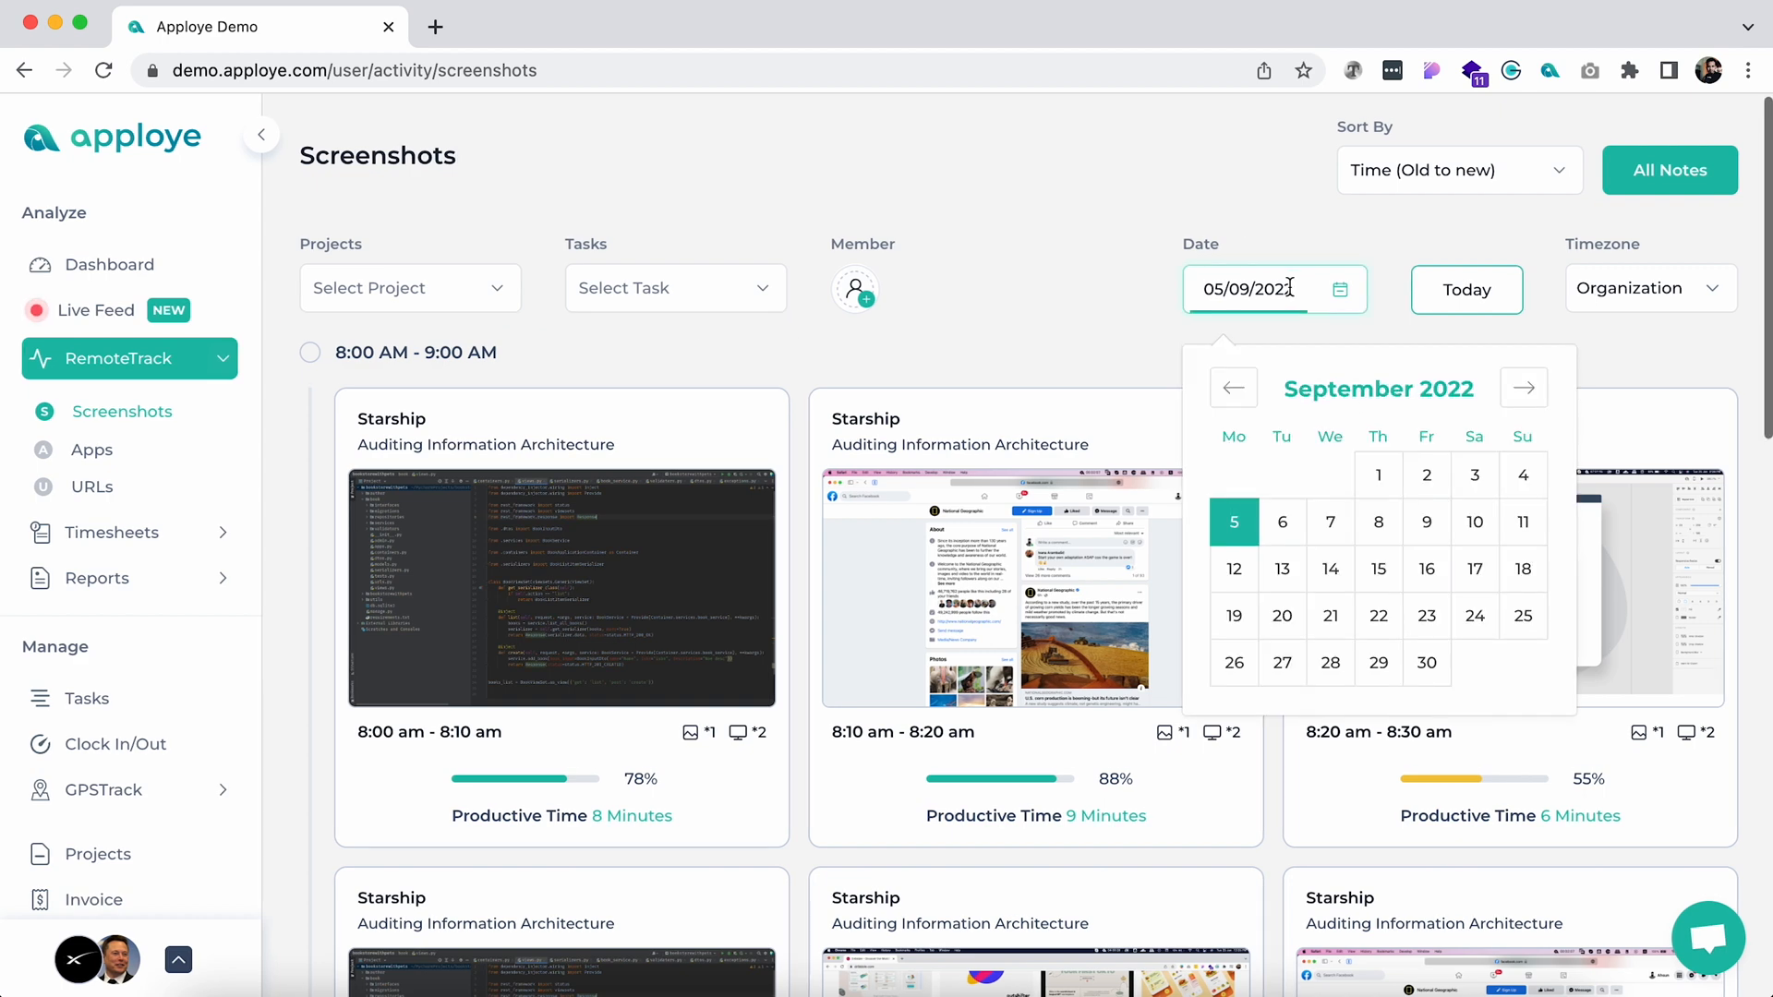
{"action": "left_click", "coordinate": [1459, 170]}
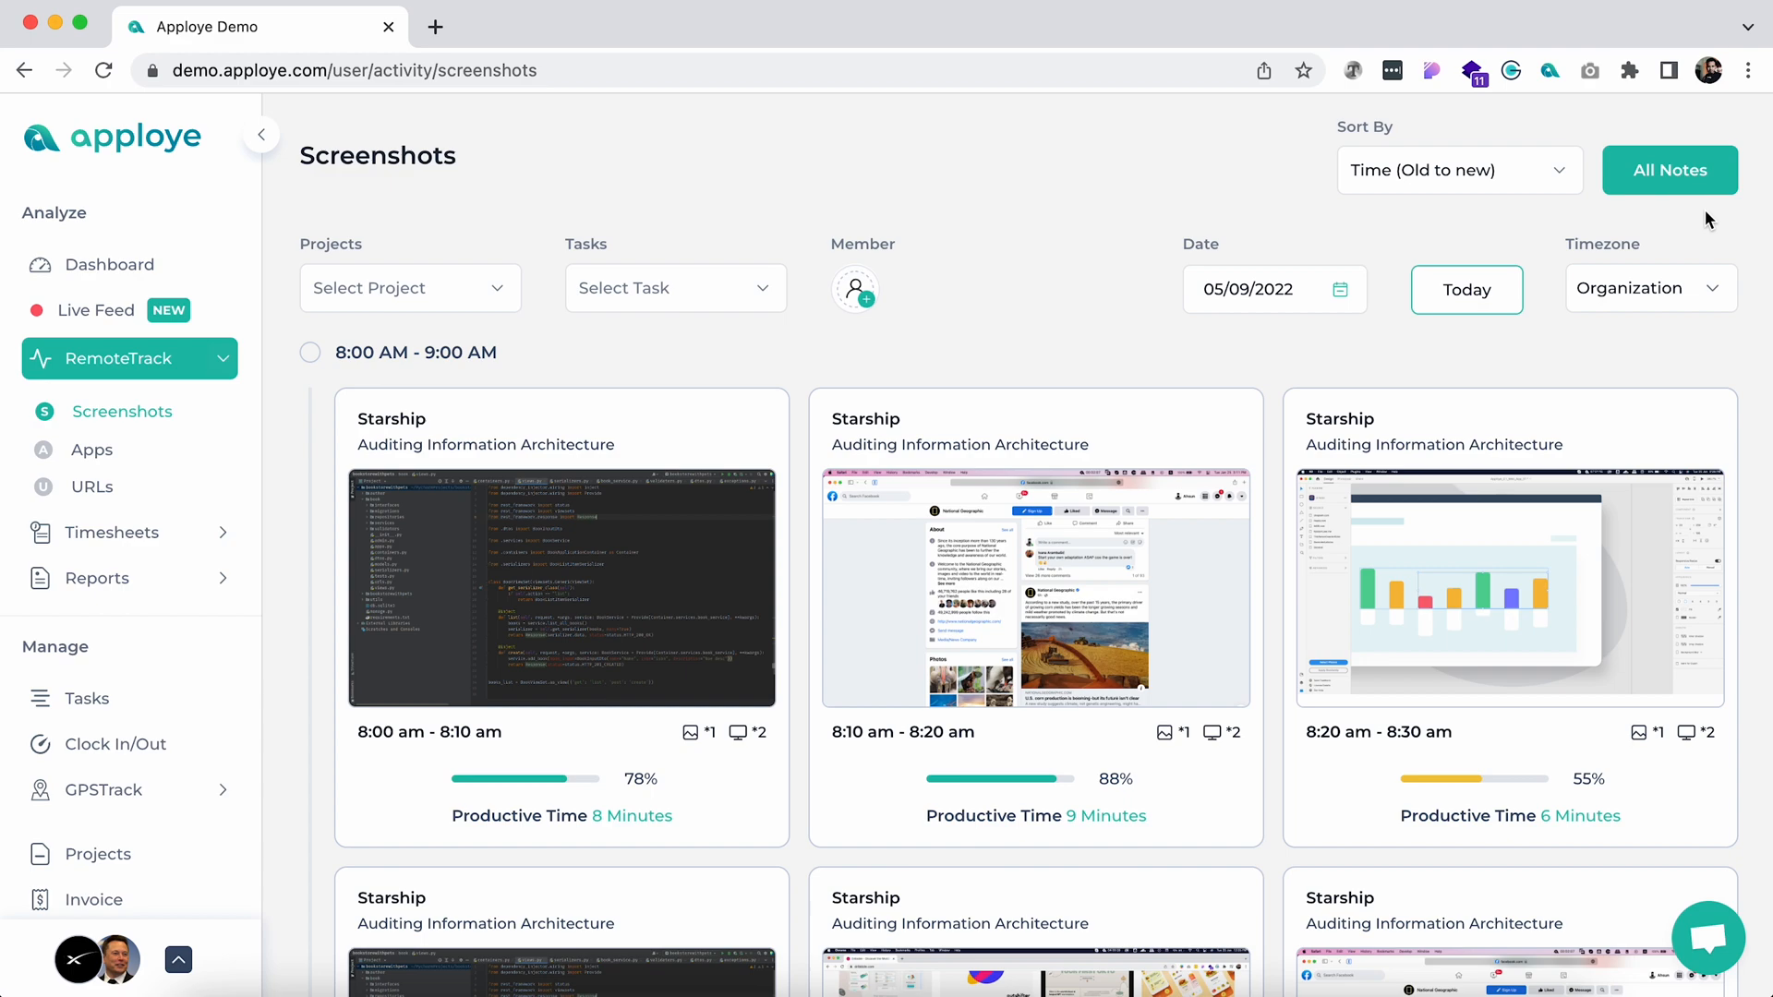
{"action": "mouse_move", "coordinate": [1707, 220]}
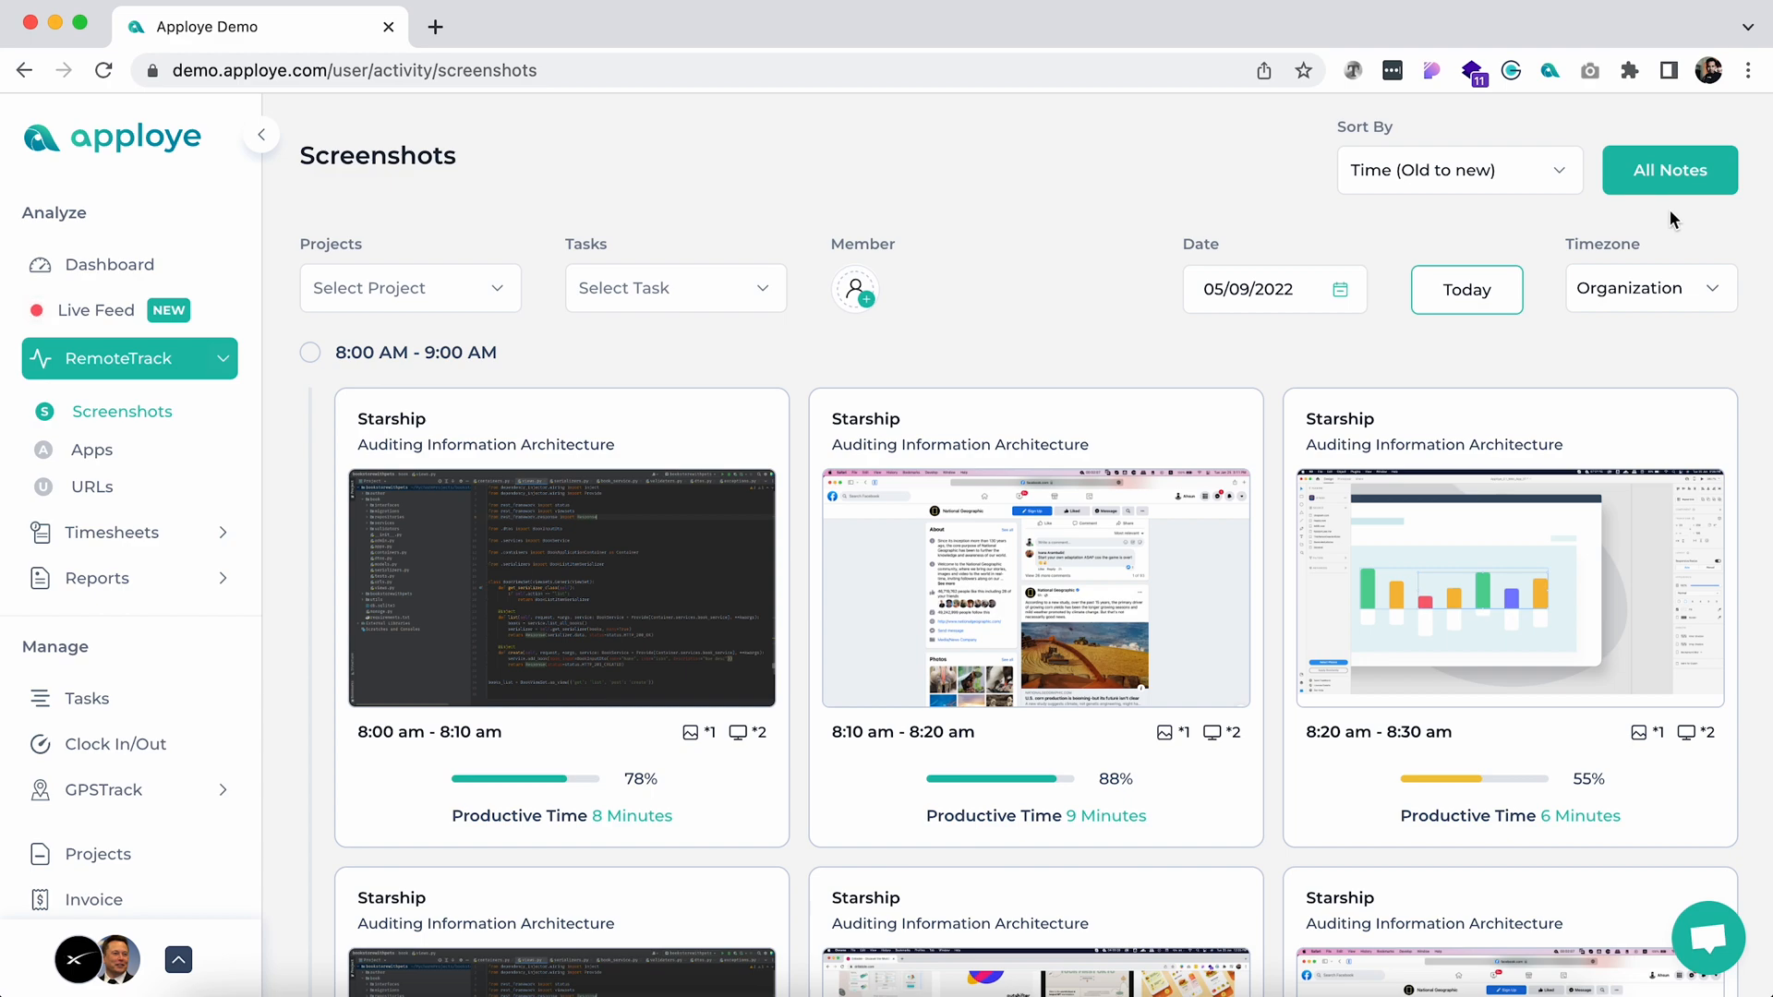
{"action": "left_click", "coordinate": [1033, 589]}
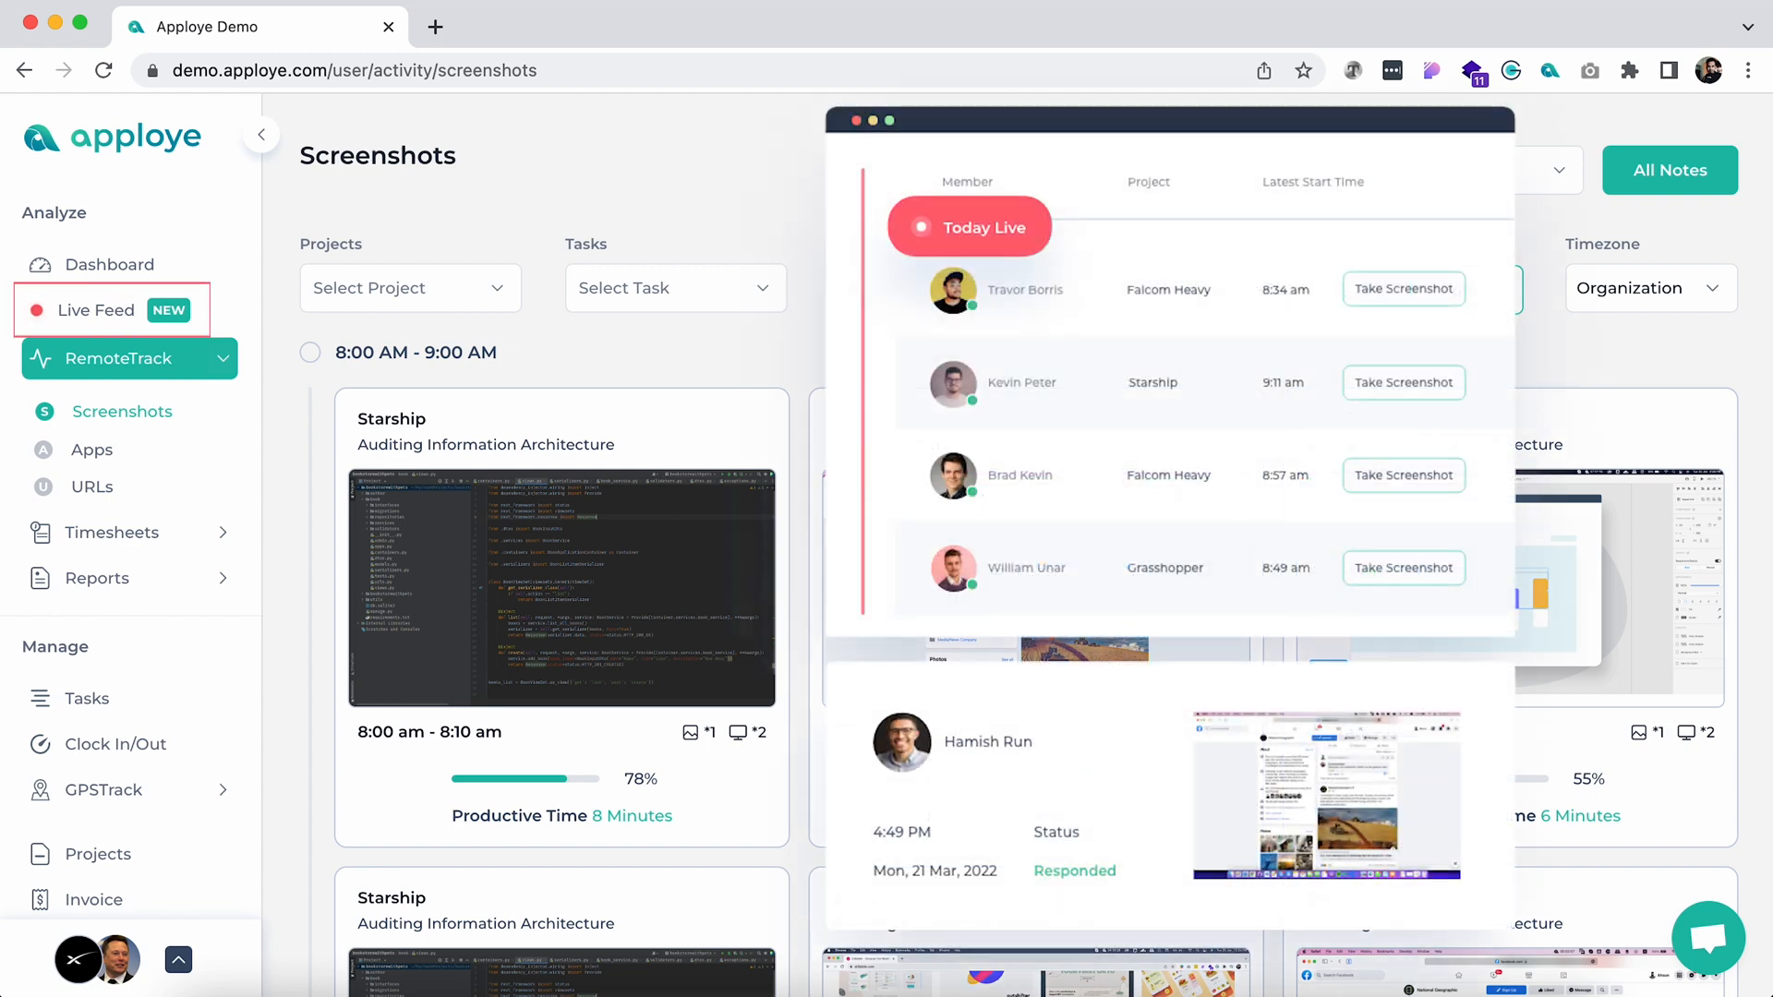
{"action": "left_click", "coordinate": [96, 449]}
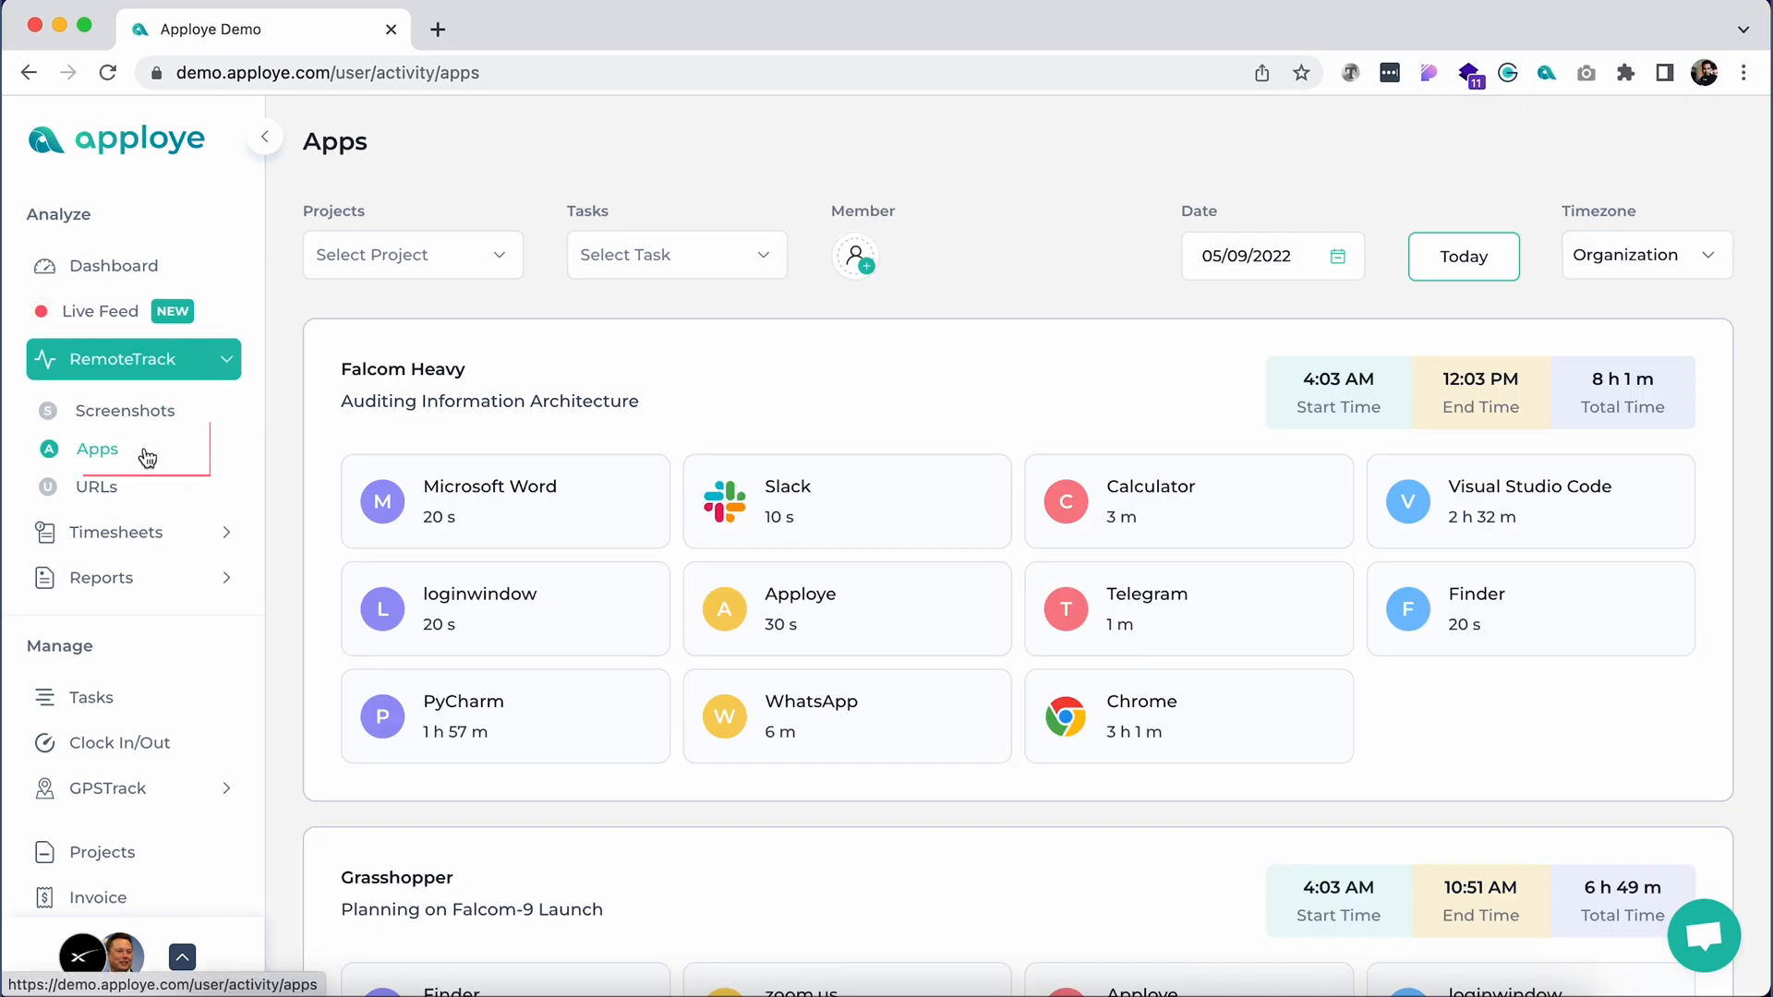
Review time per tracked app on the Apps page, then switch to the visited URLs list
{"action": "left_click", "coordinate": [98, 449]}
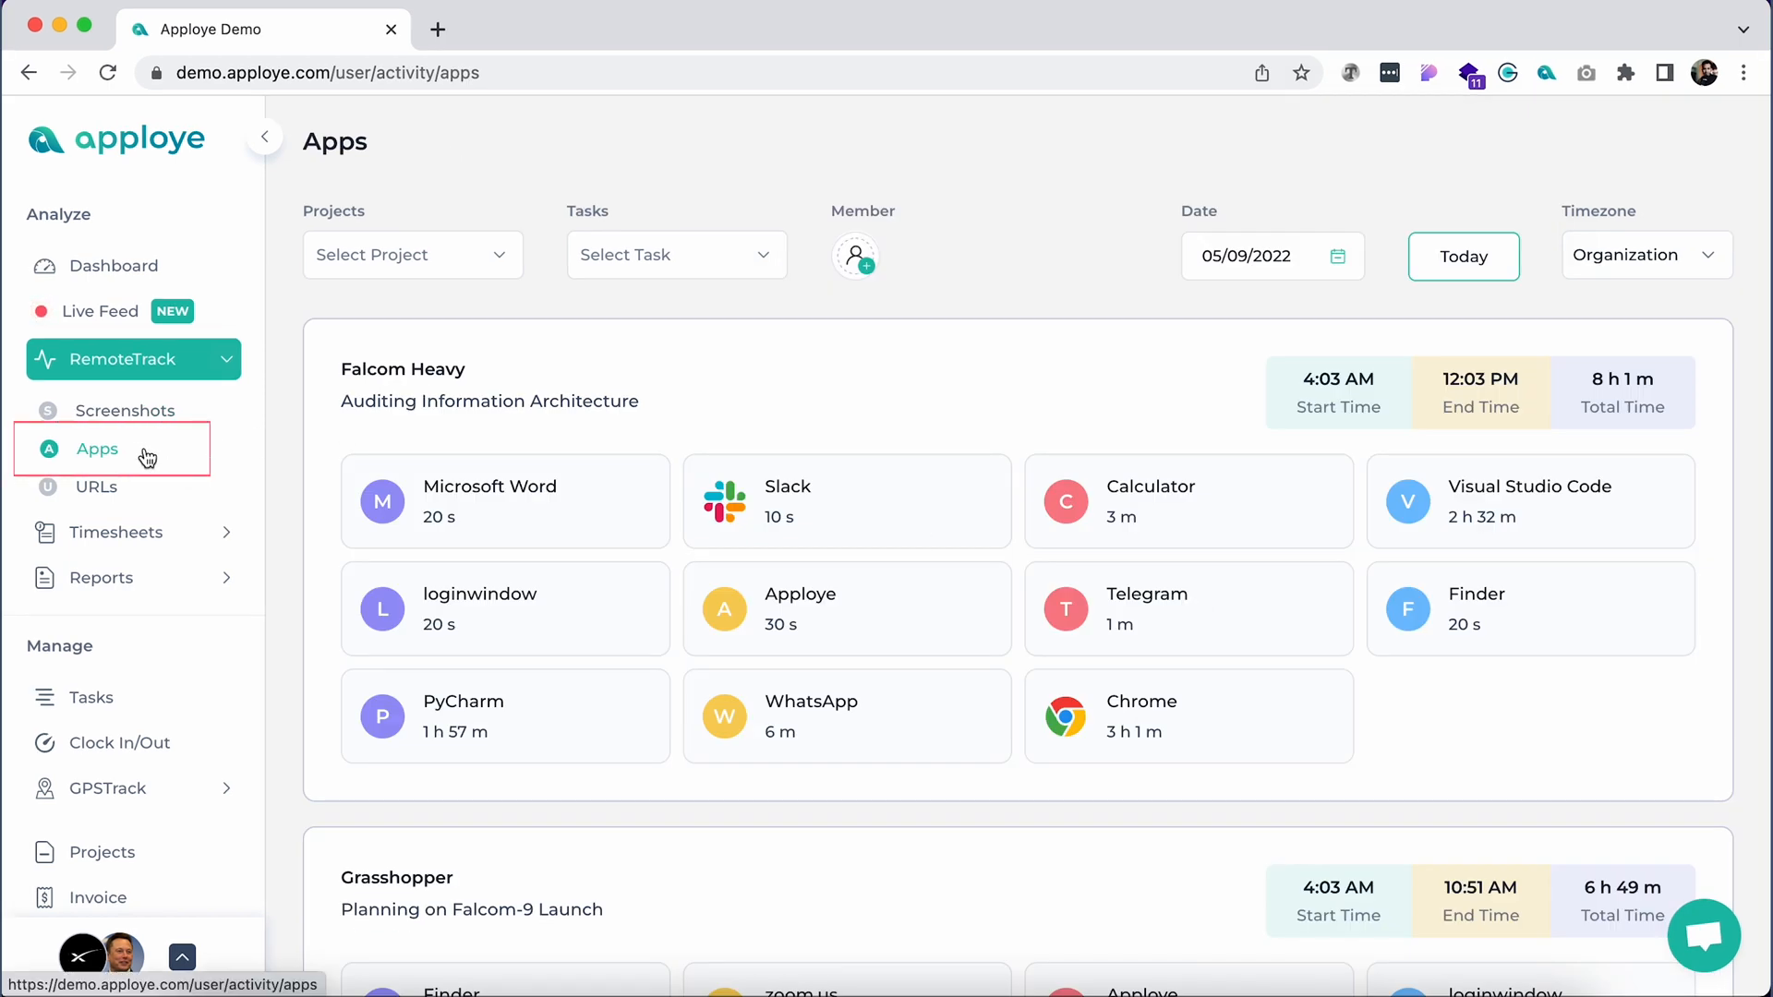
{"action": "scroll", "scroll_direction": "down", "scroll_amount": 3}
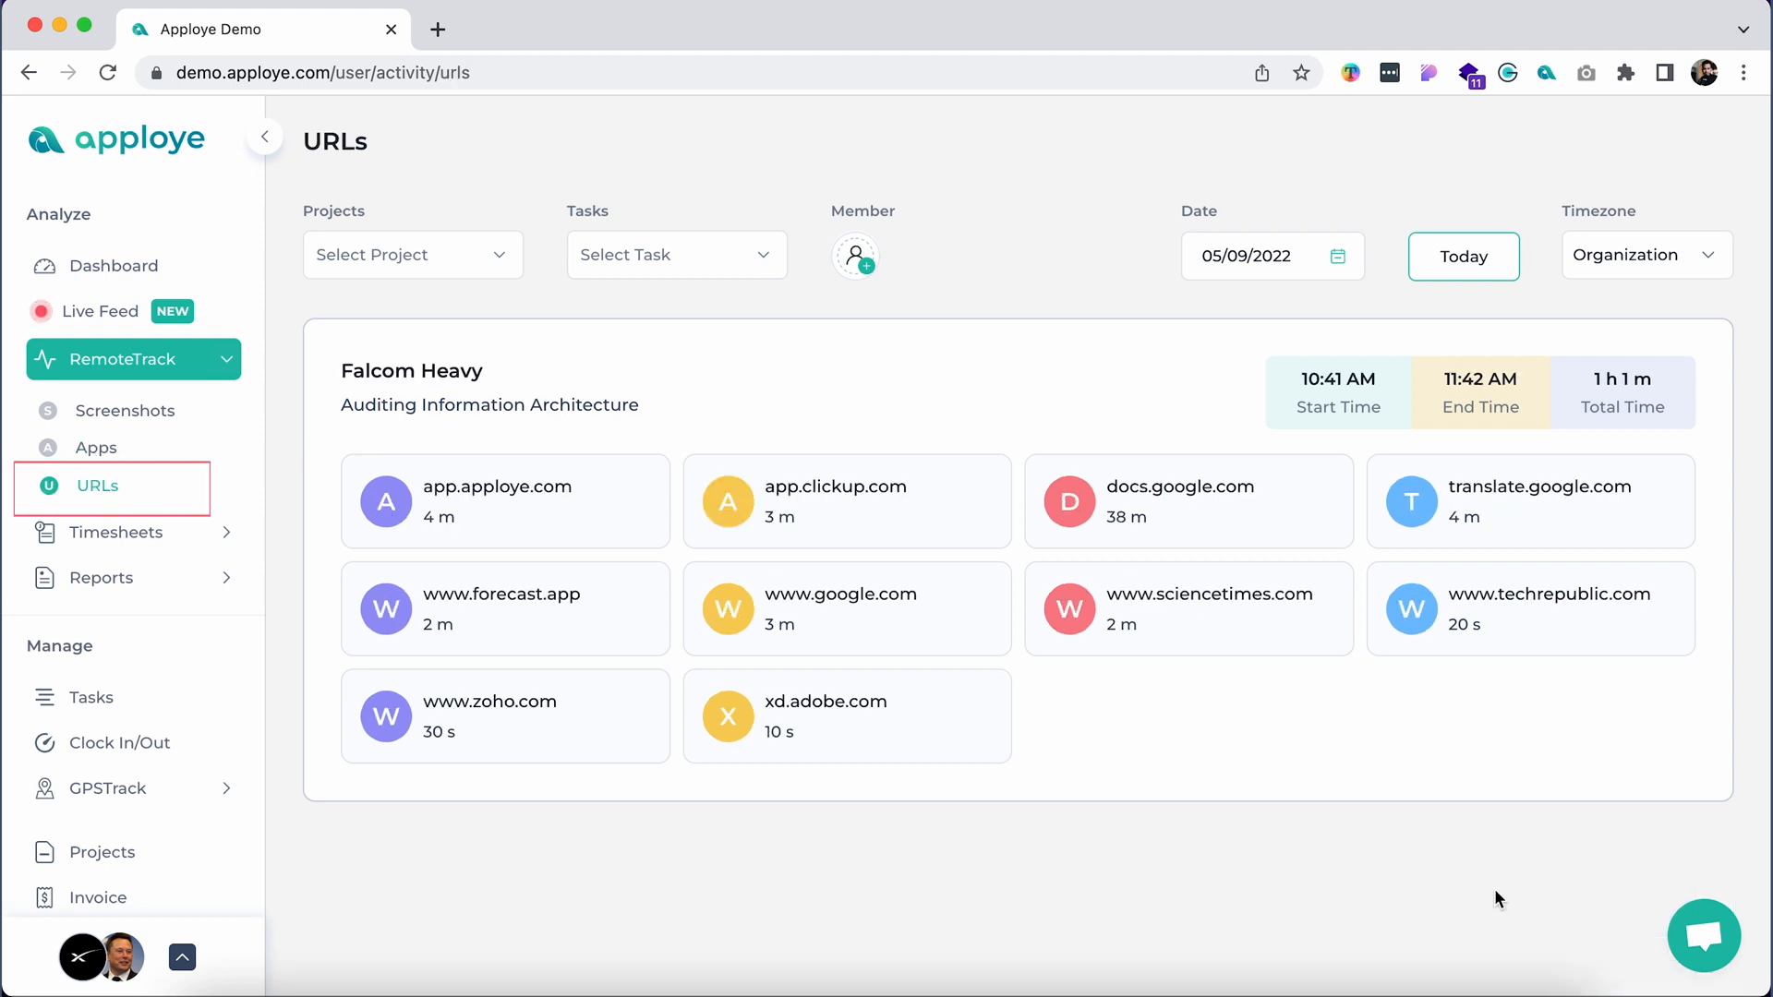
{"action": "mouse_move", "coordinate": [186, 487]}
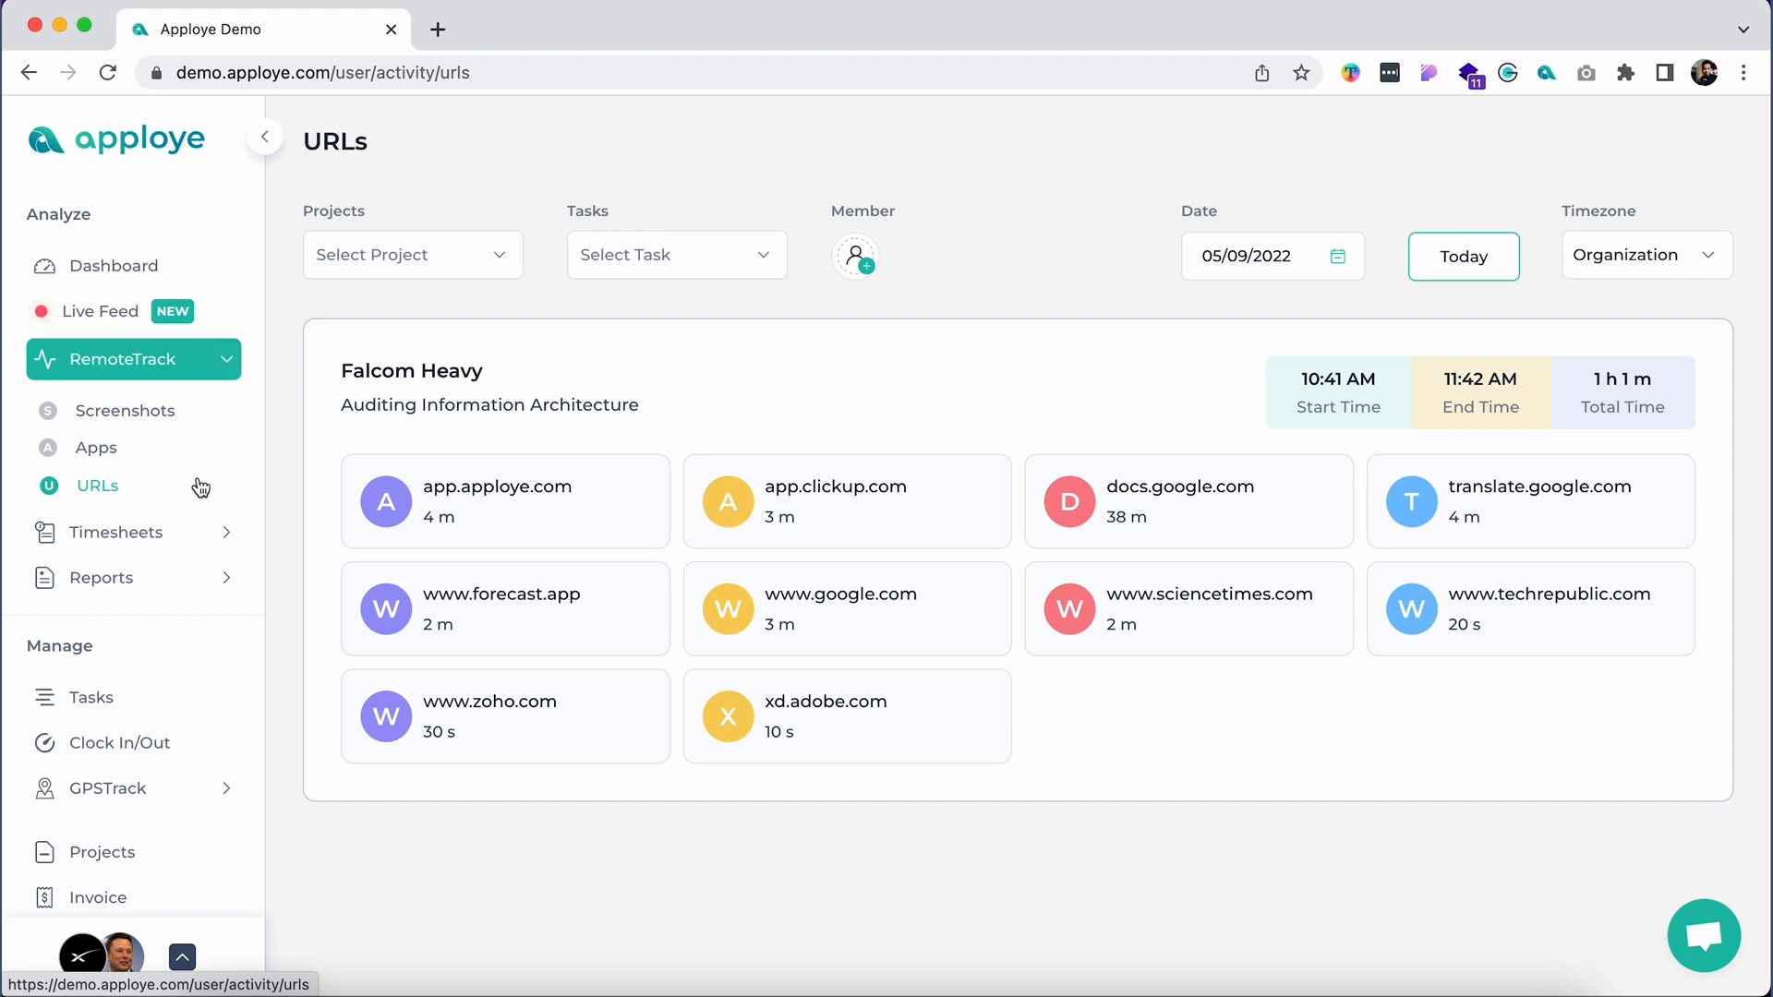
{"action": "mouse_move", "coordinate": [1073, 444]}
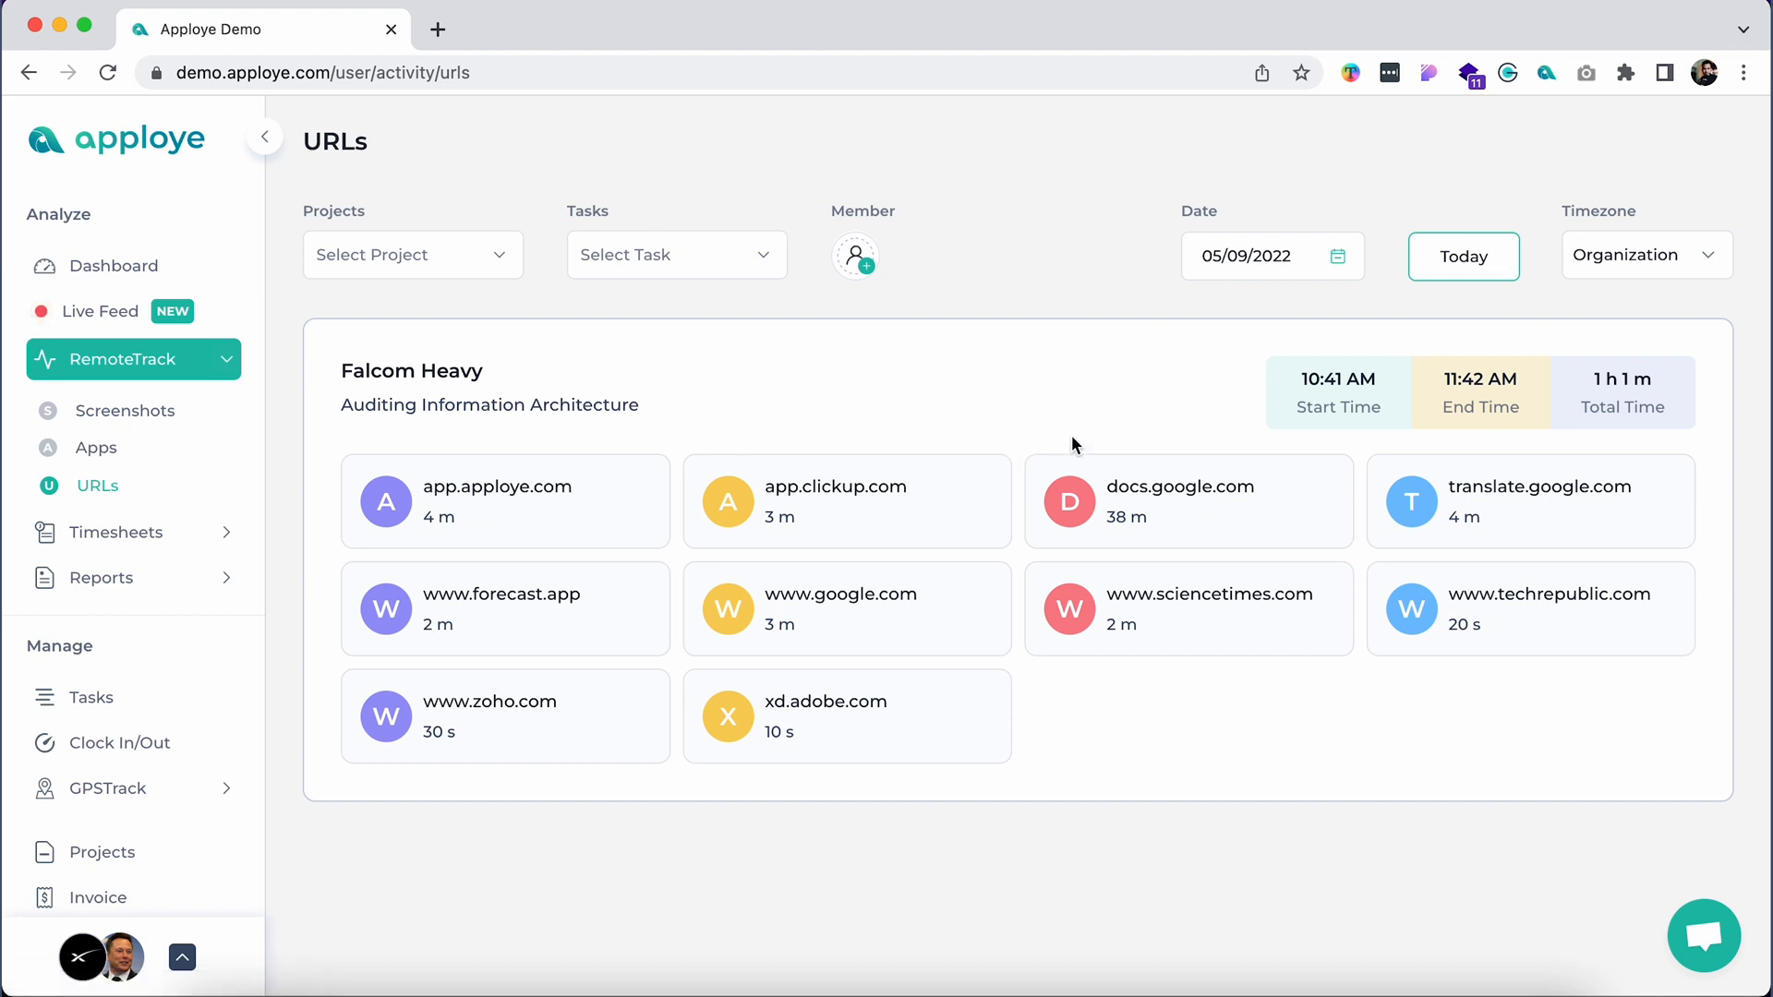
{"action": "left_click", "coordinate": [100, 314]}
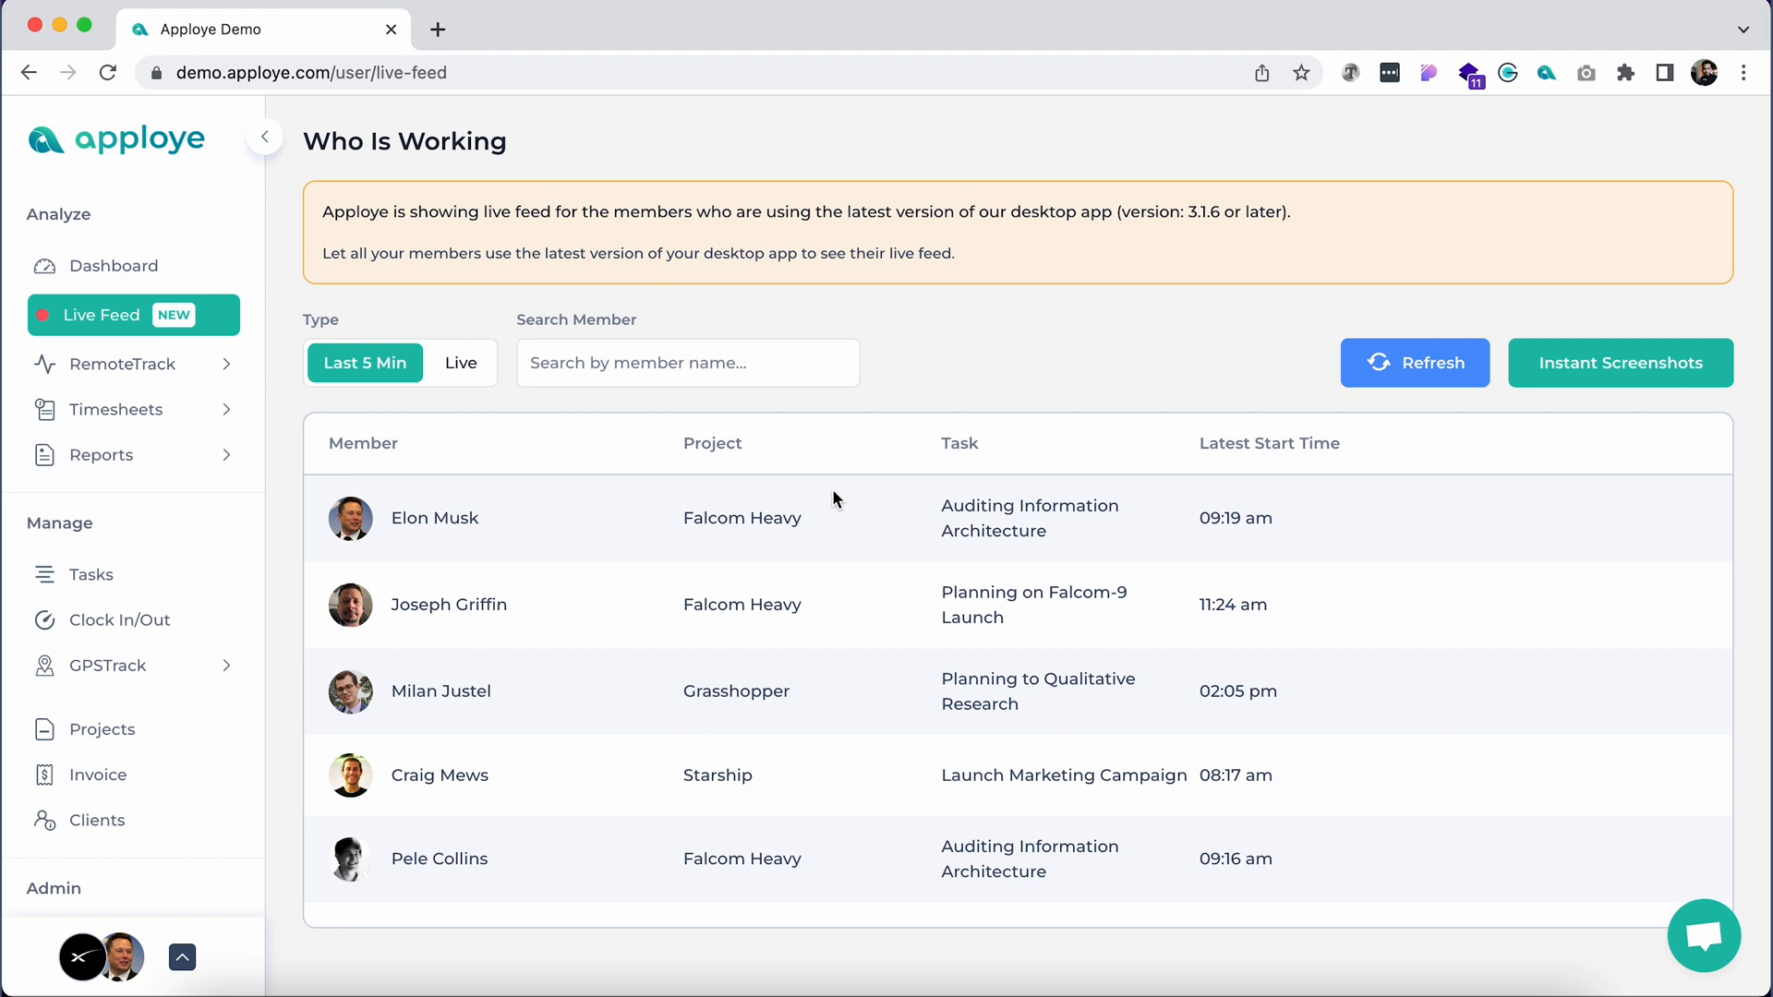
{"action": "mouse_move", "coordinate": [461, 389]}
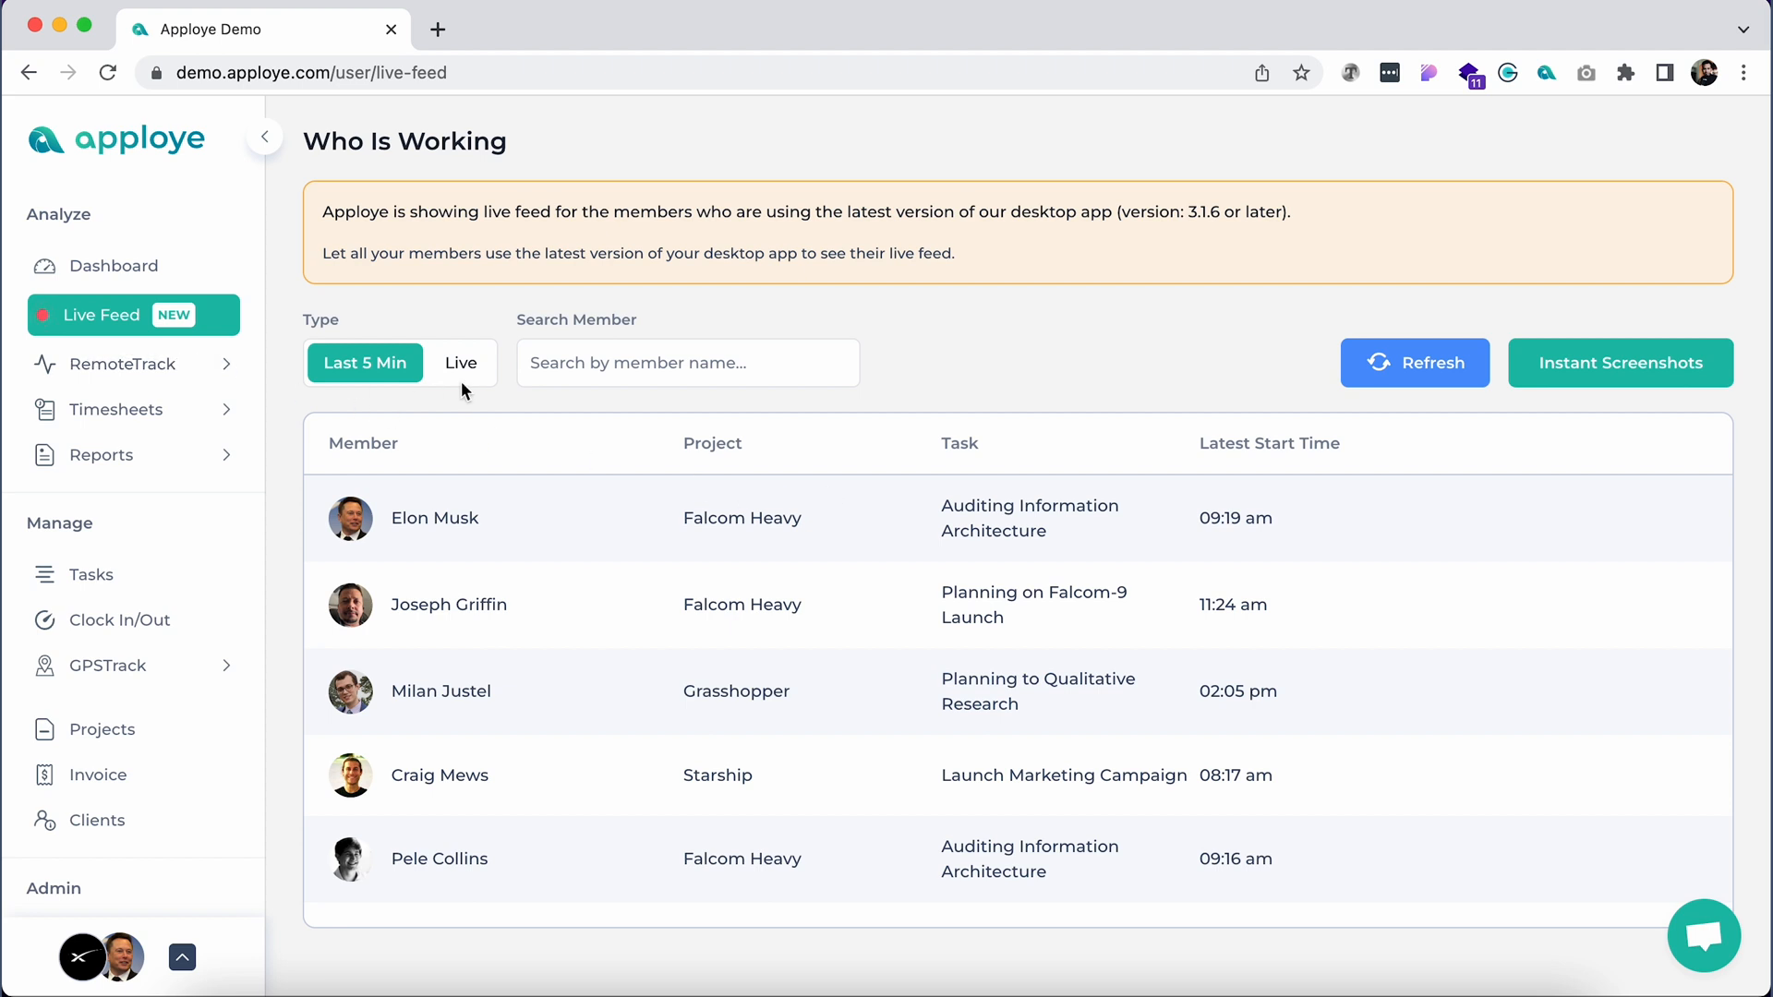
{"action": "mouse_move", "coordinate": [396, 404]}
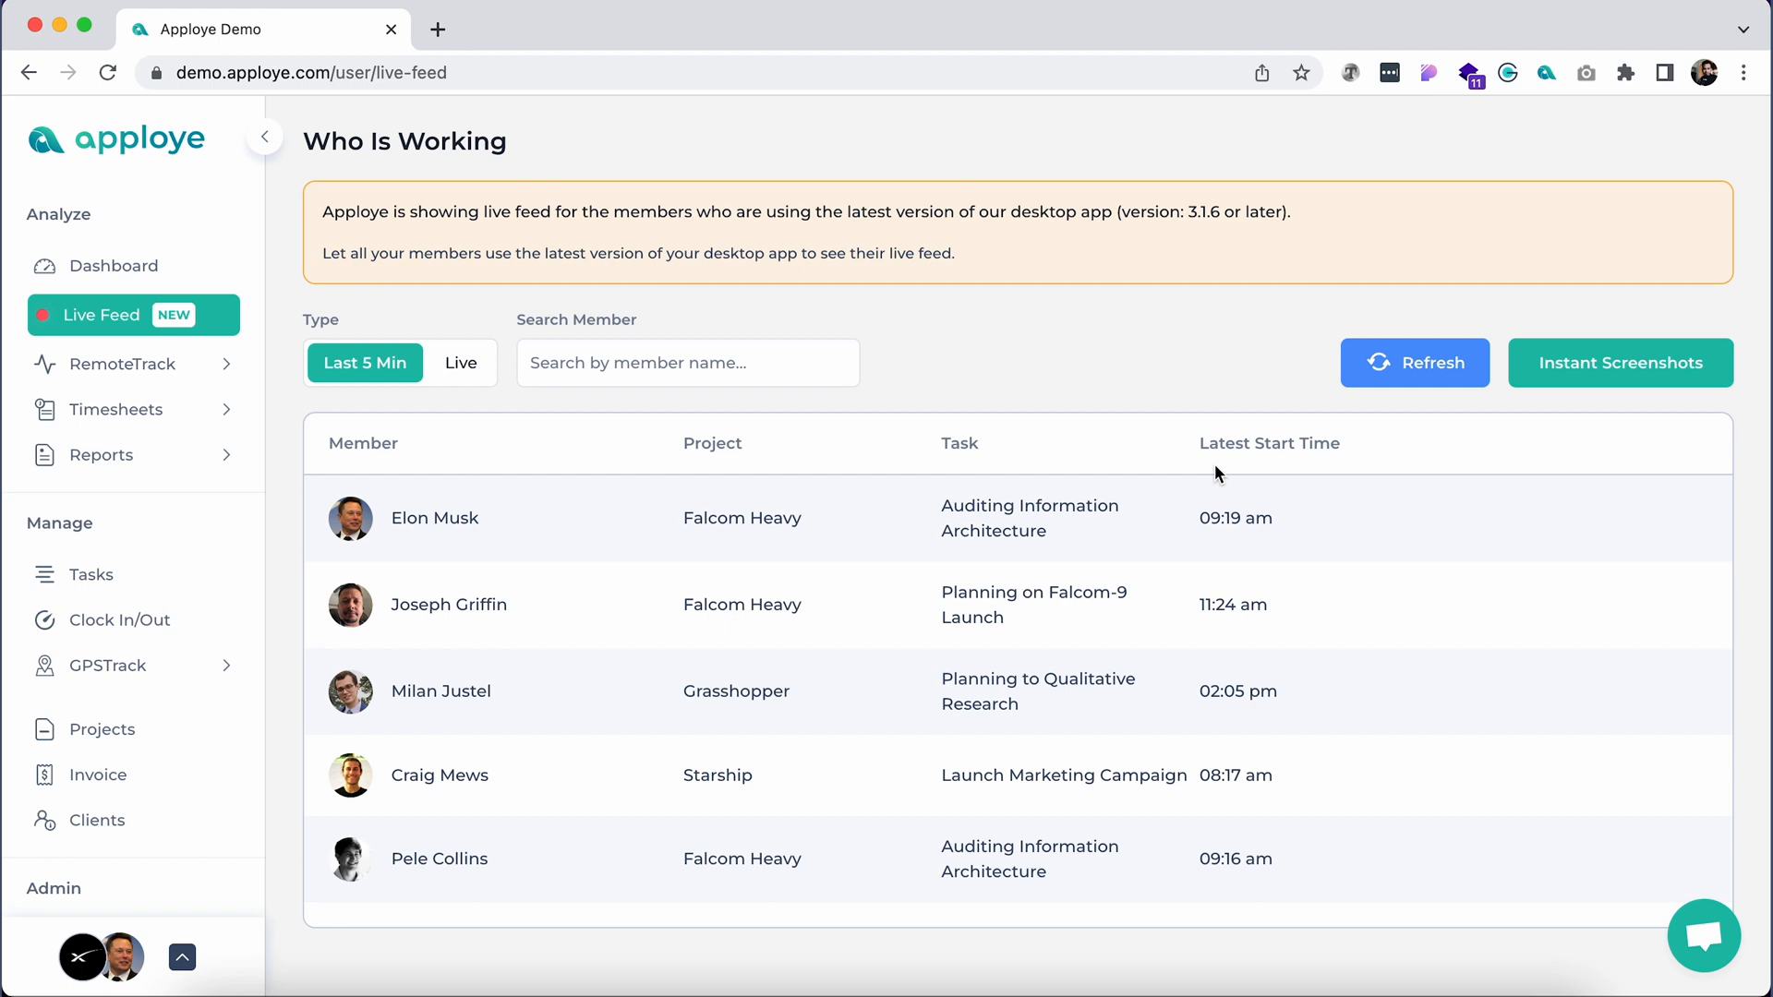
{"action": "mouse_move", "coordinate": [1068, 465]}
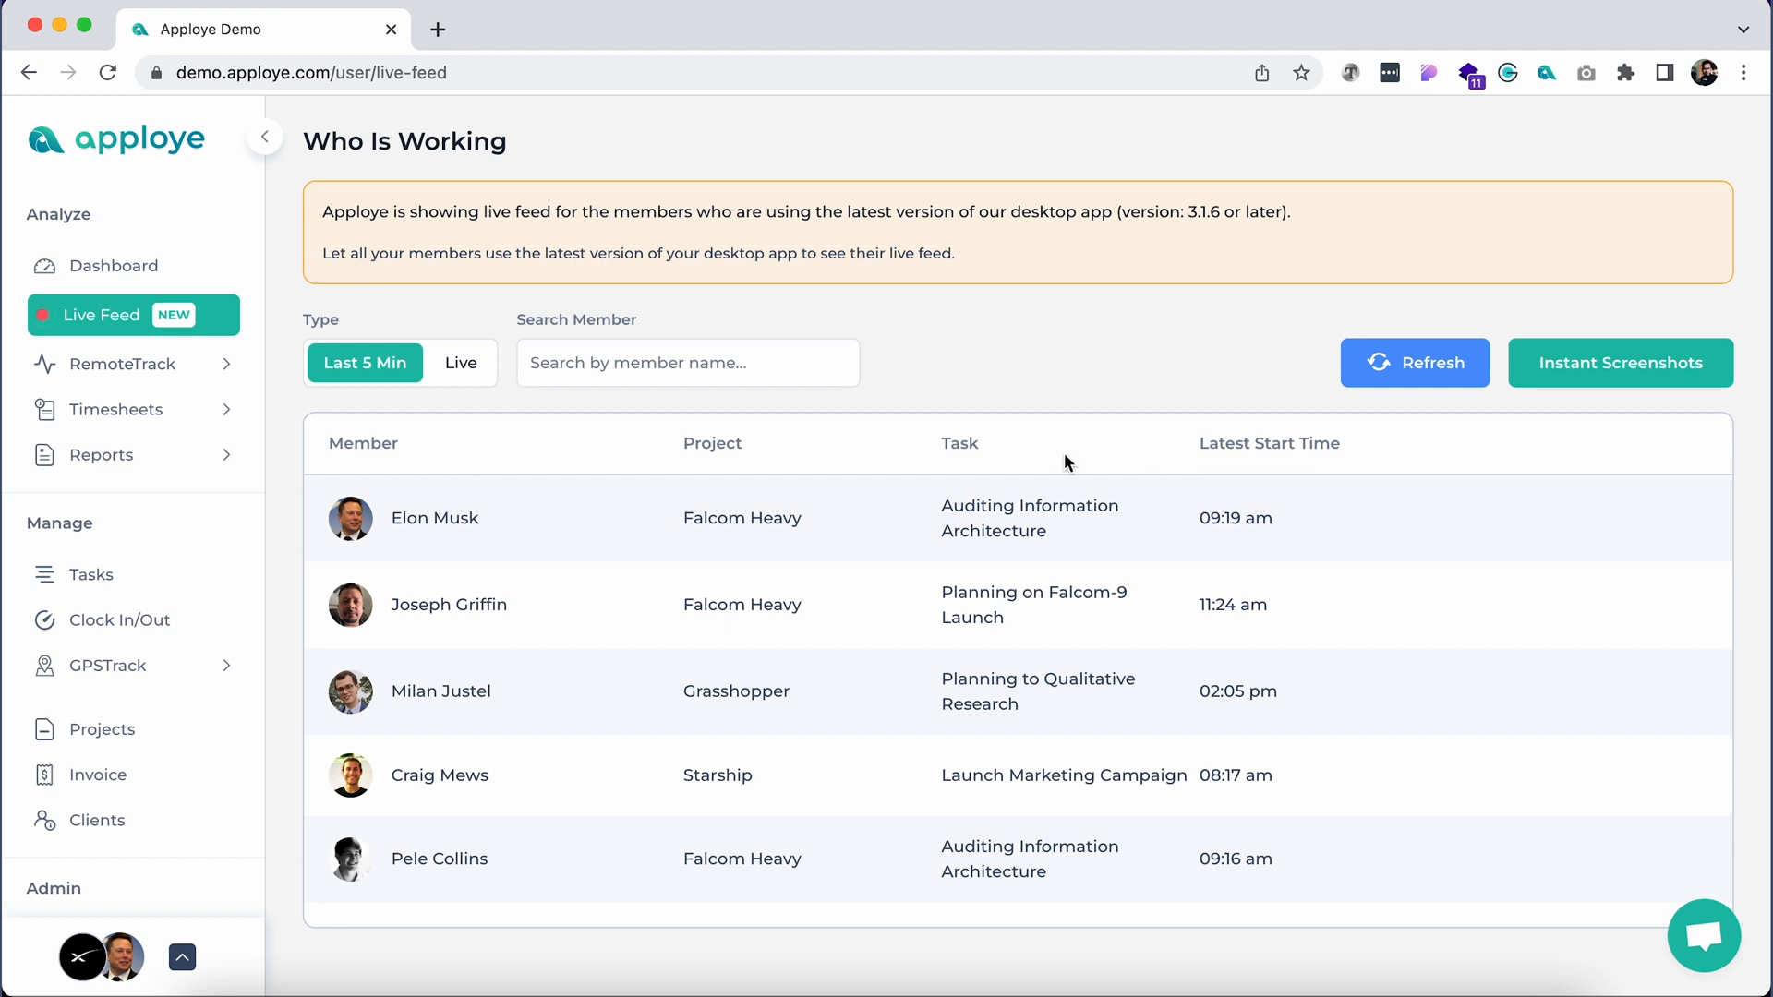
Filter Live Feed to members working now, then view the instant screenshots history with statuses
{"action": "left_click", "coordinate": [459, 363]}
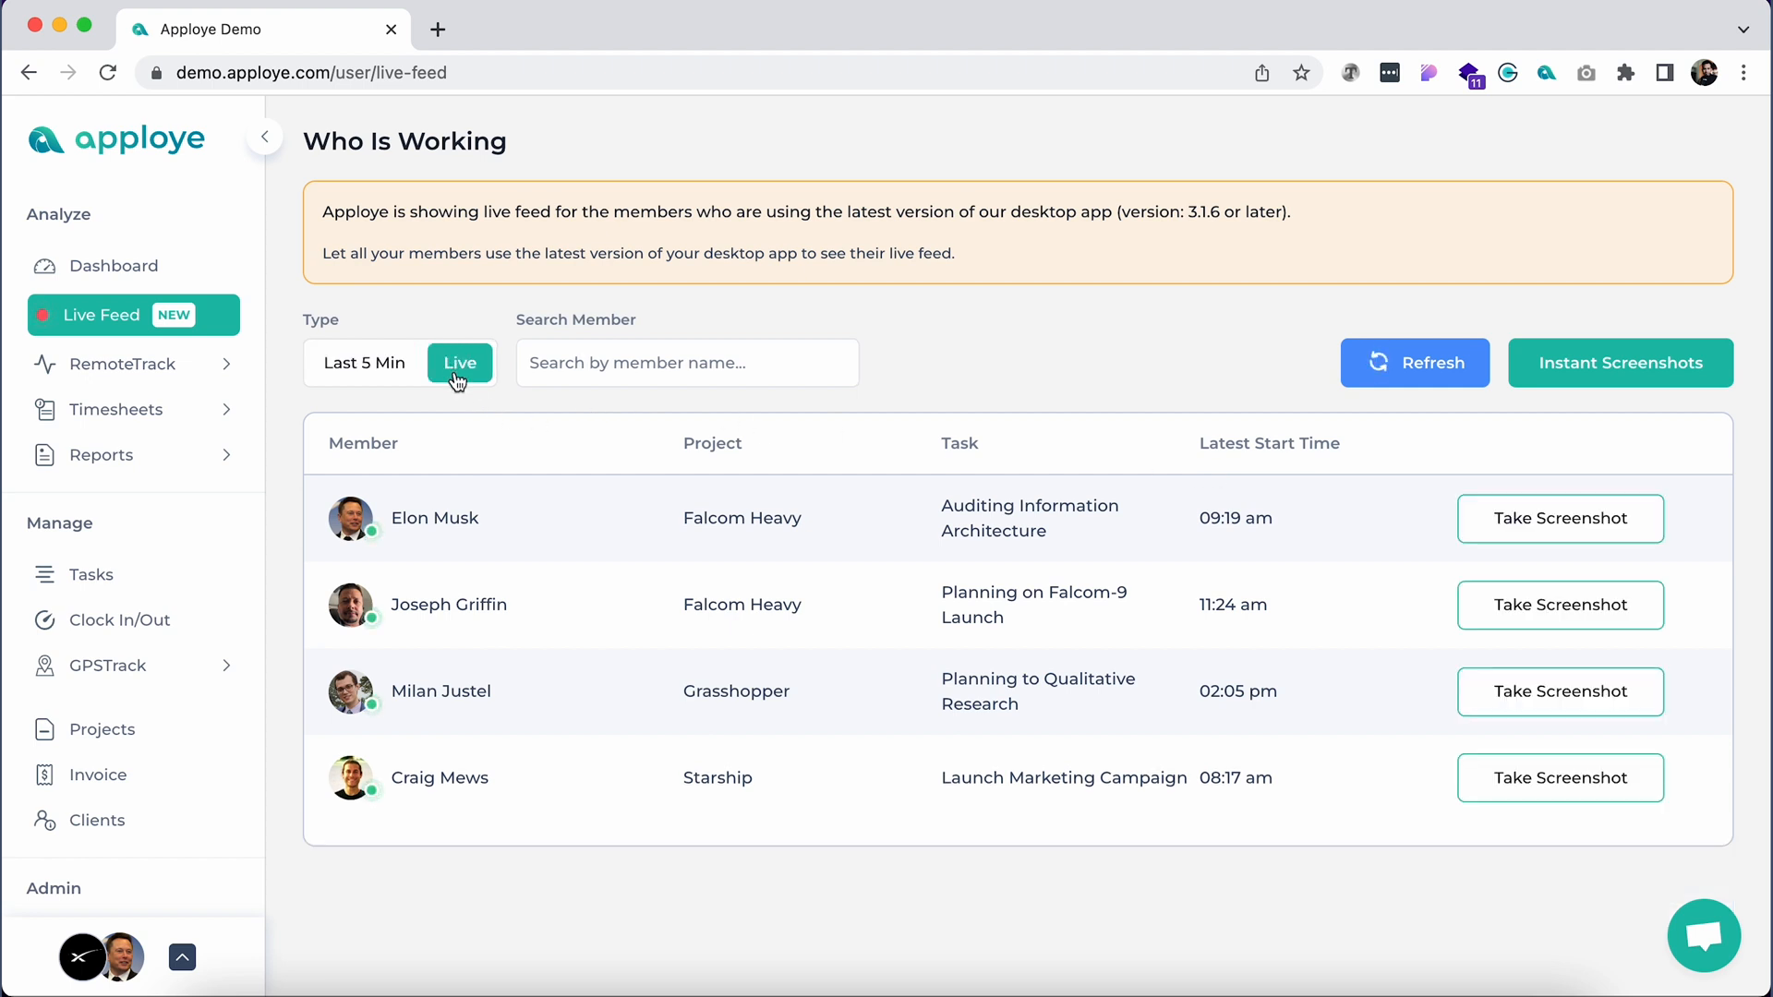
{"action": "left_click", "coordinate": [1618, 362]}
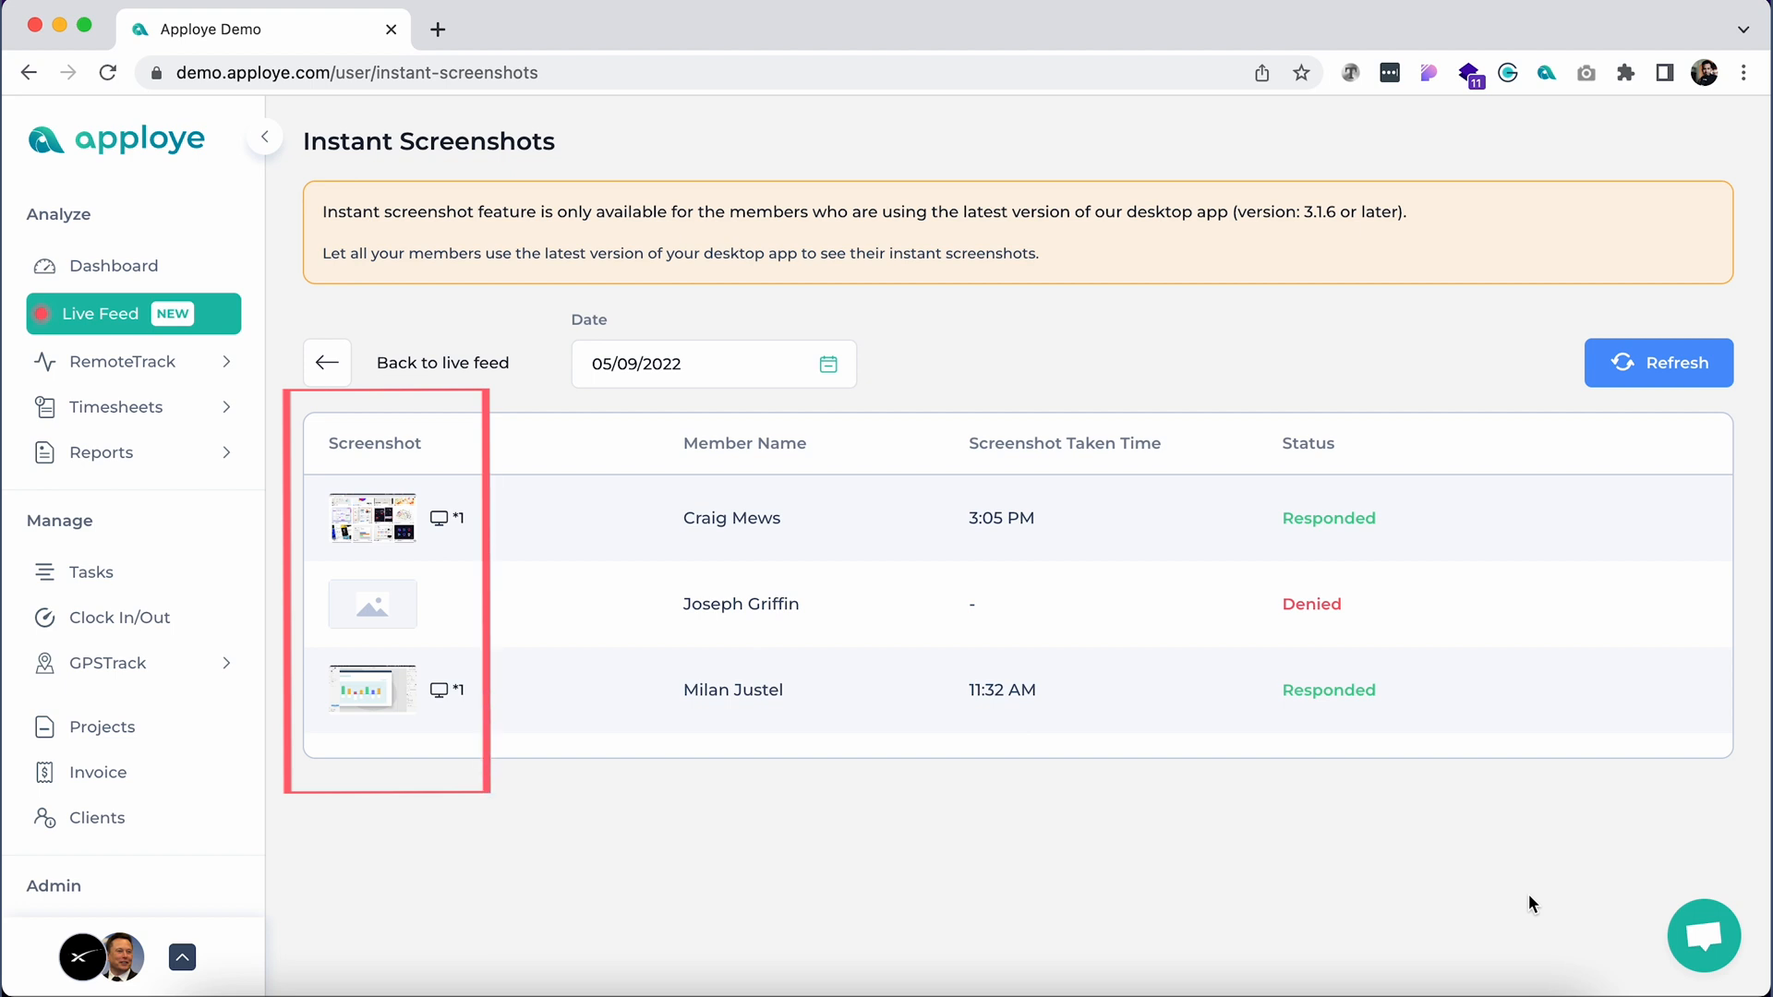
{"action": "left_click", "coordinate": [145, 502]}
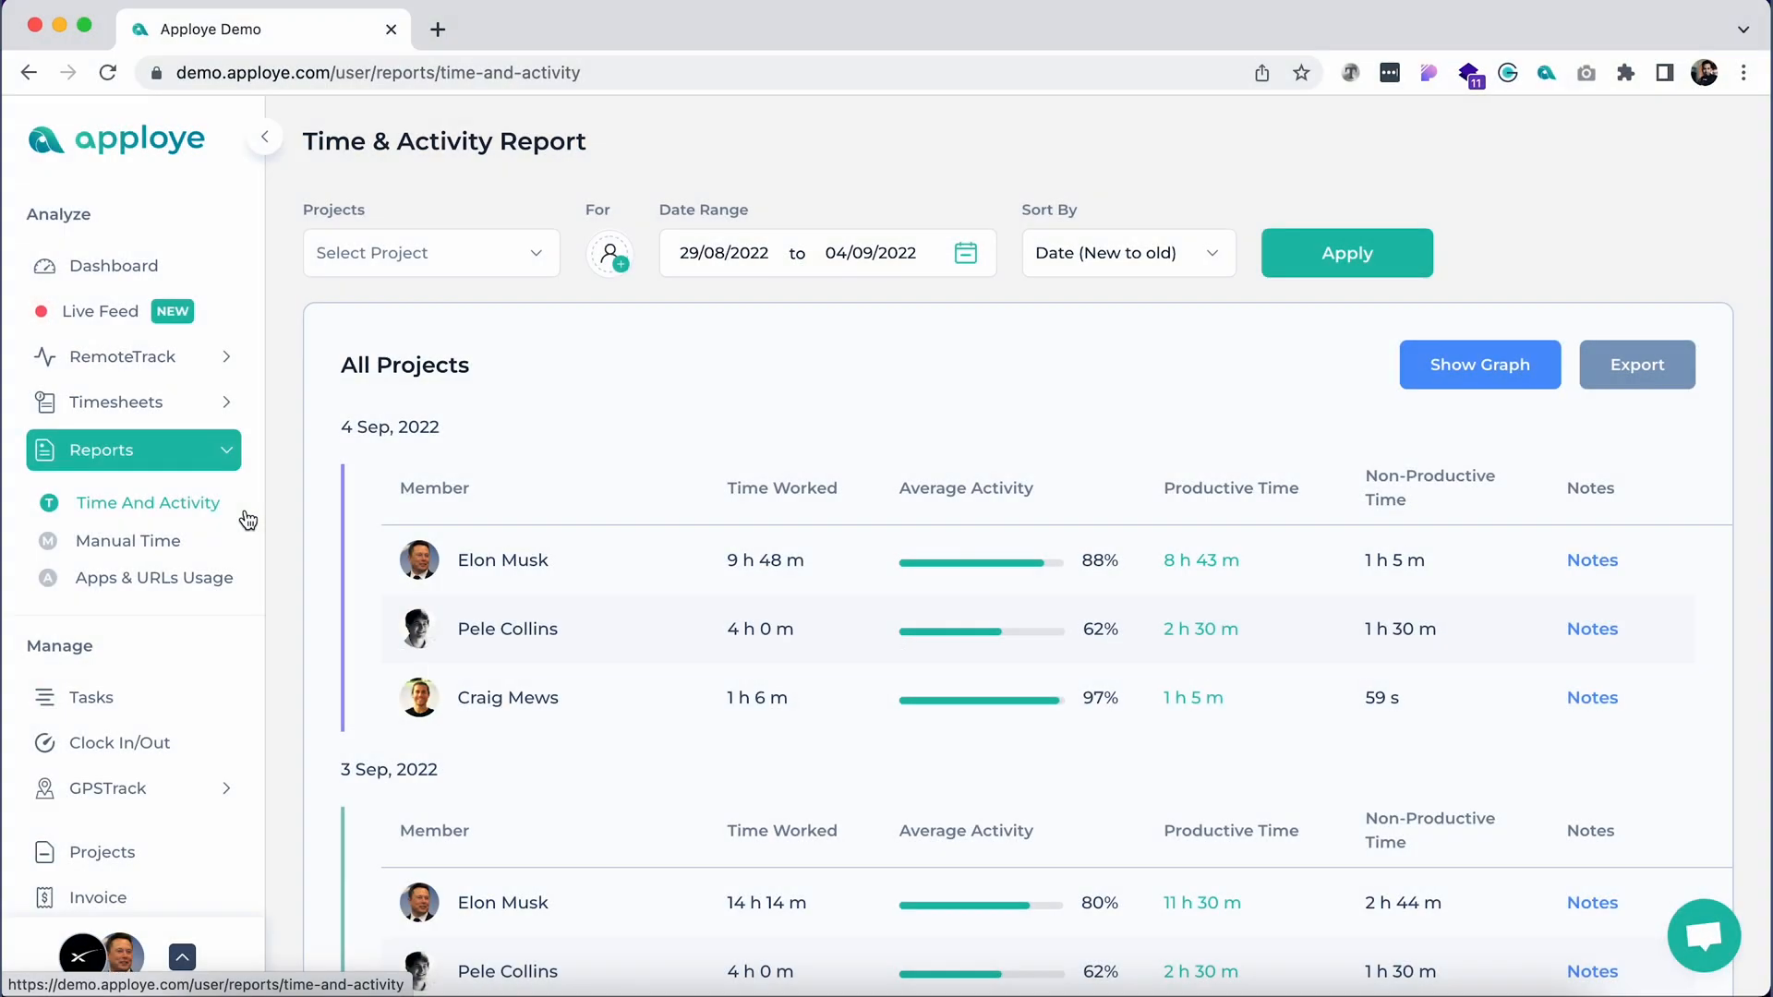
Scroll the daily time and activity report, view the export format choices and dismiss them
{"action": "scroll", "scroll_direction": "down", "scroll_amount": 3}
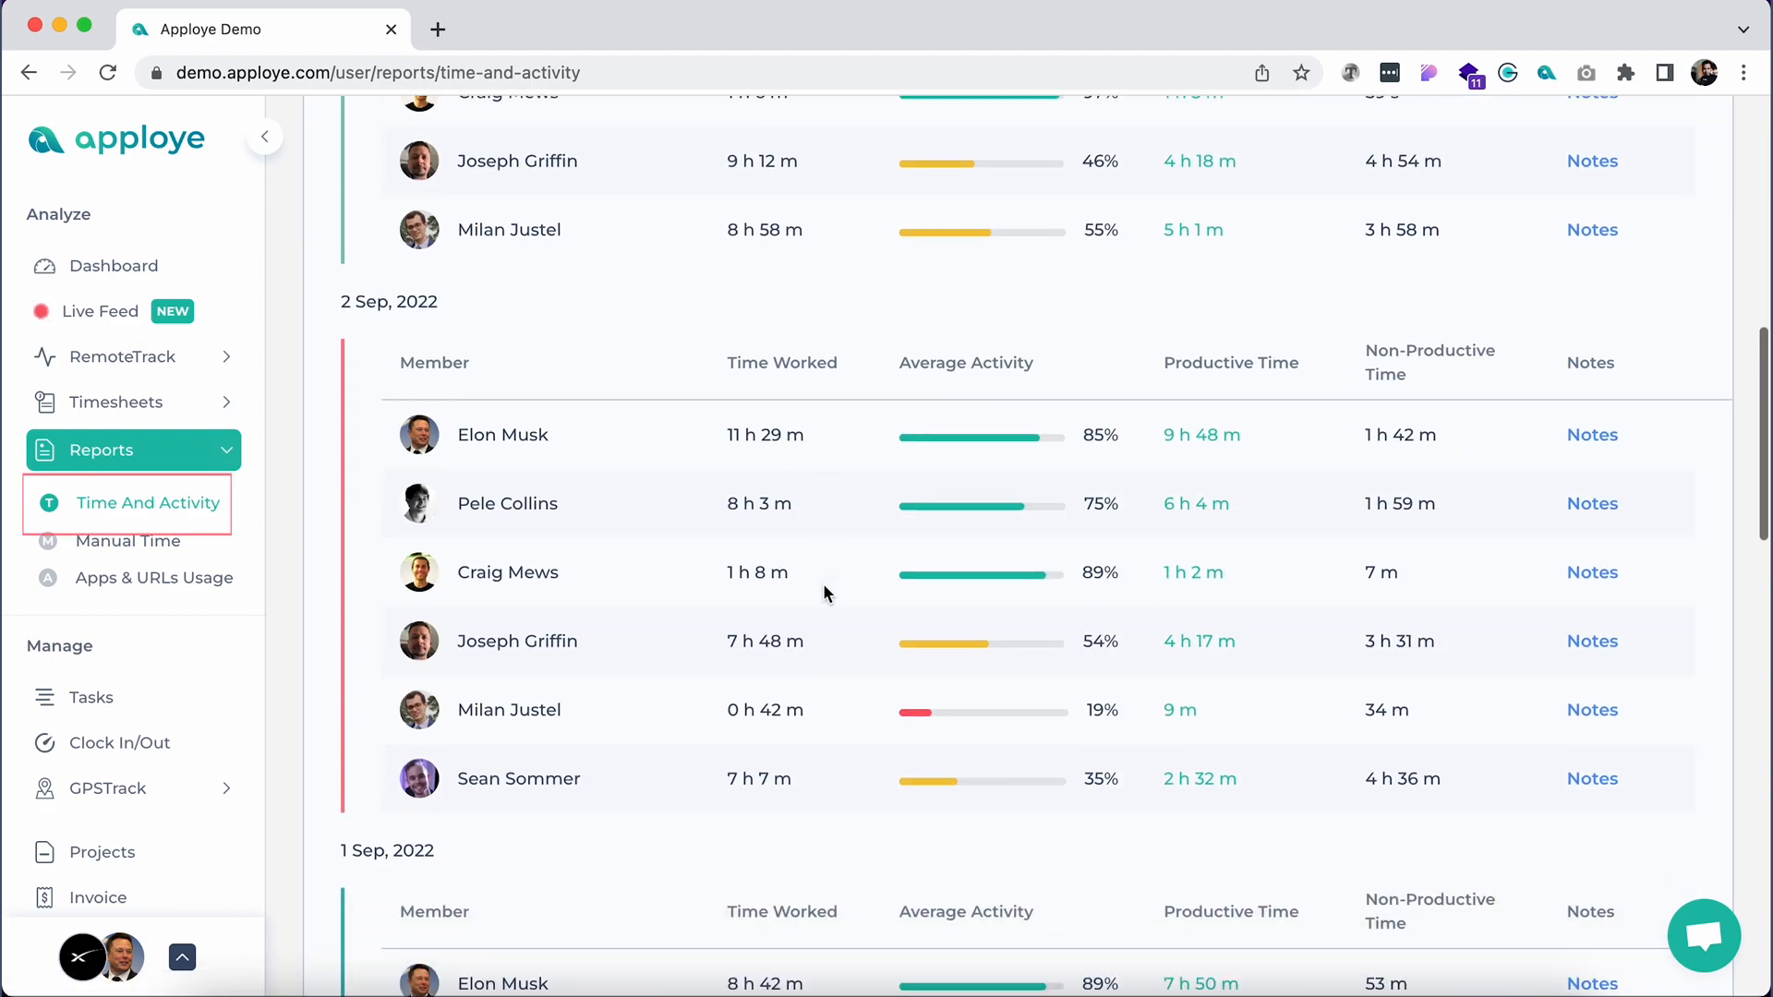
{"action": "scroll", "scroll_direction": "down", "scroll_amount": 3}
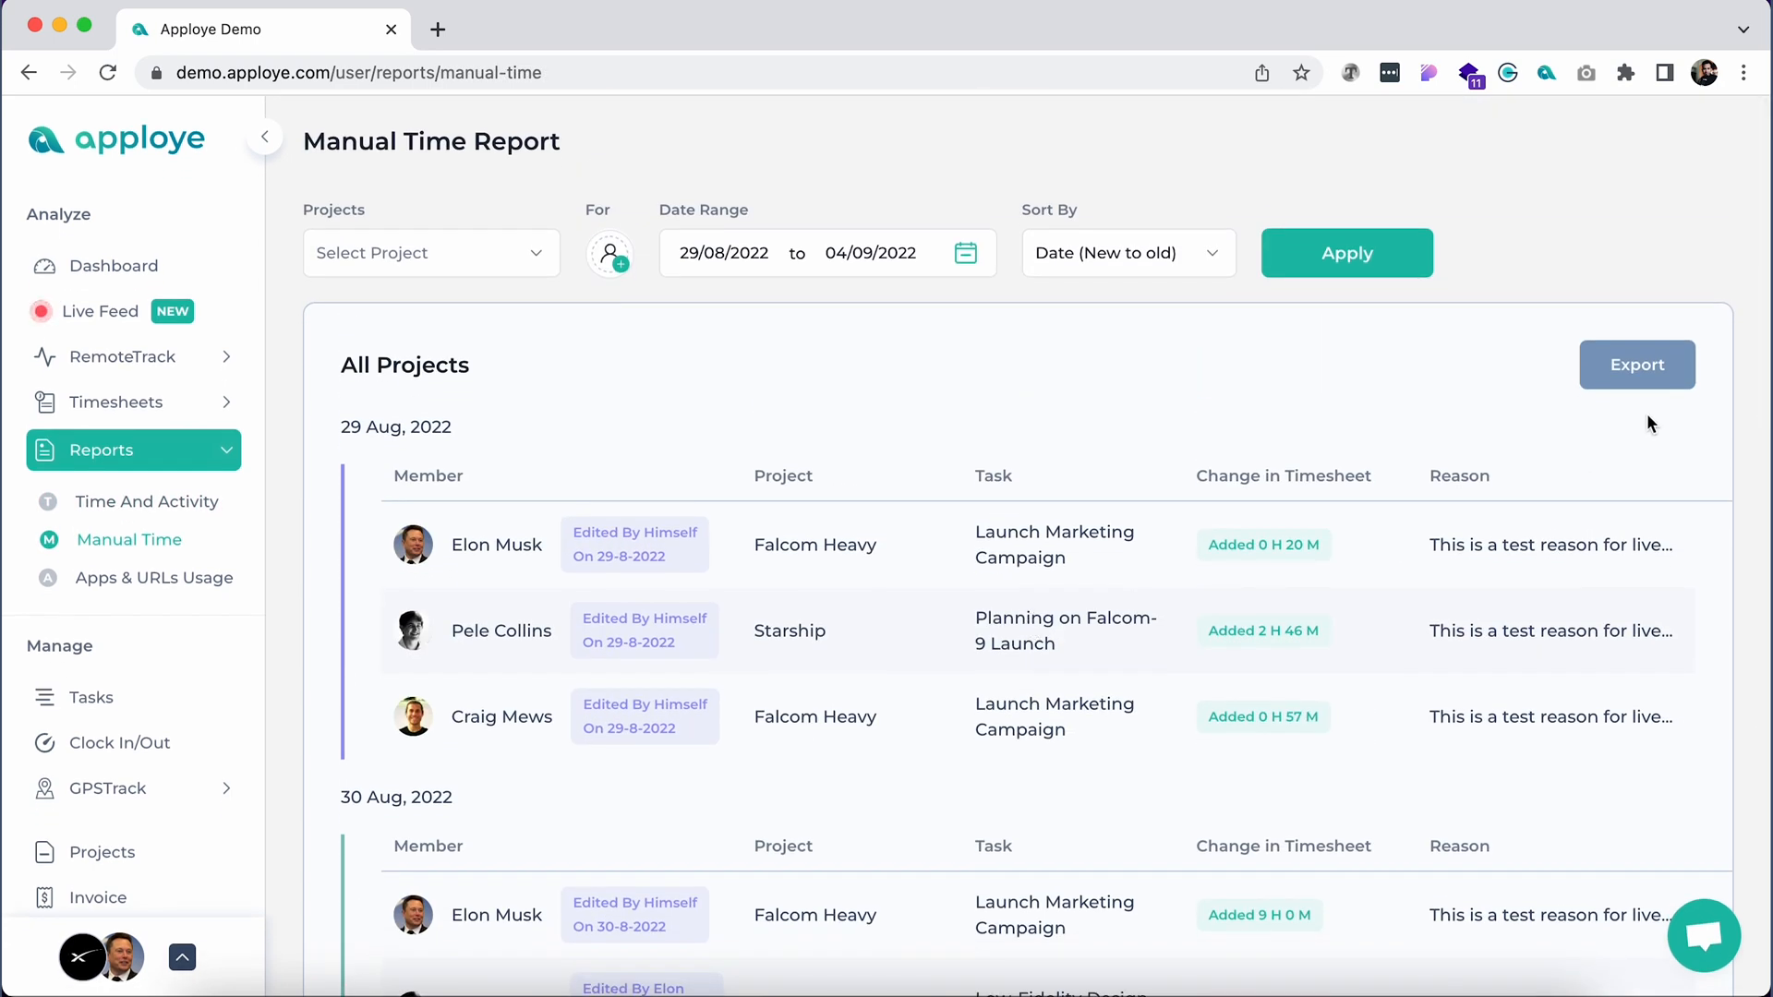
{"action": "left_click", "coordinate": [1635, 363]}
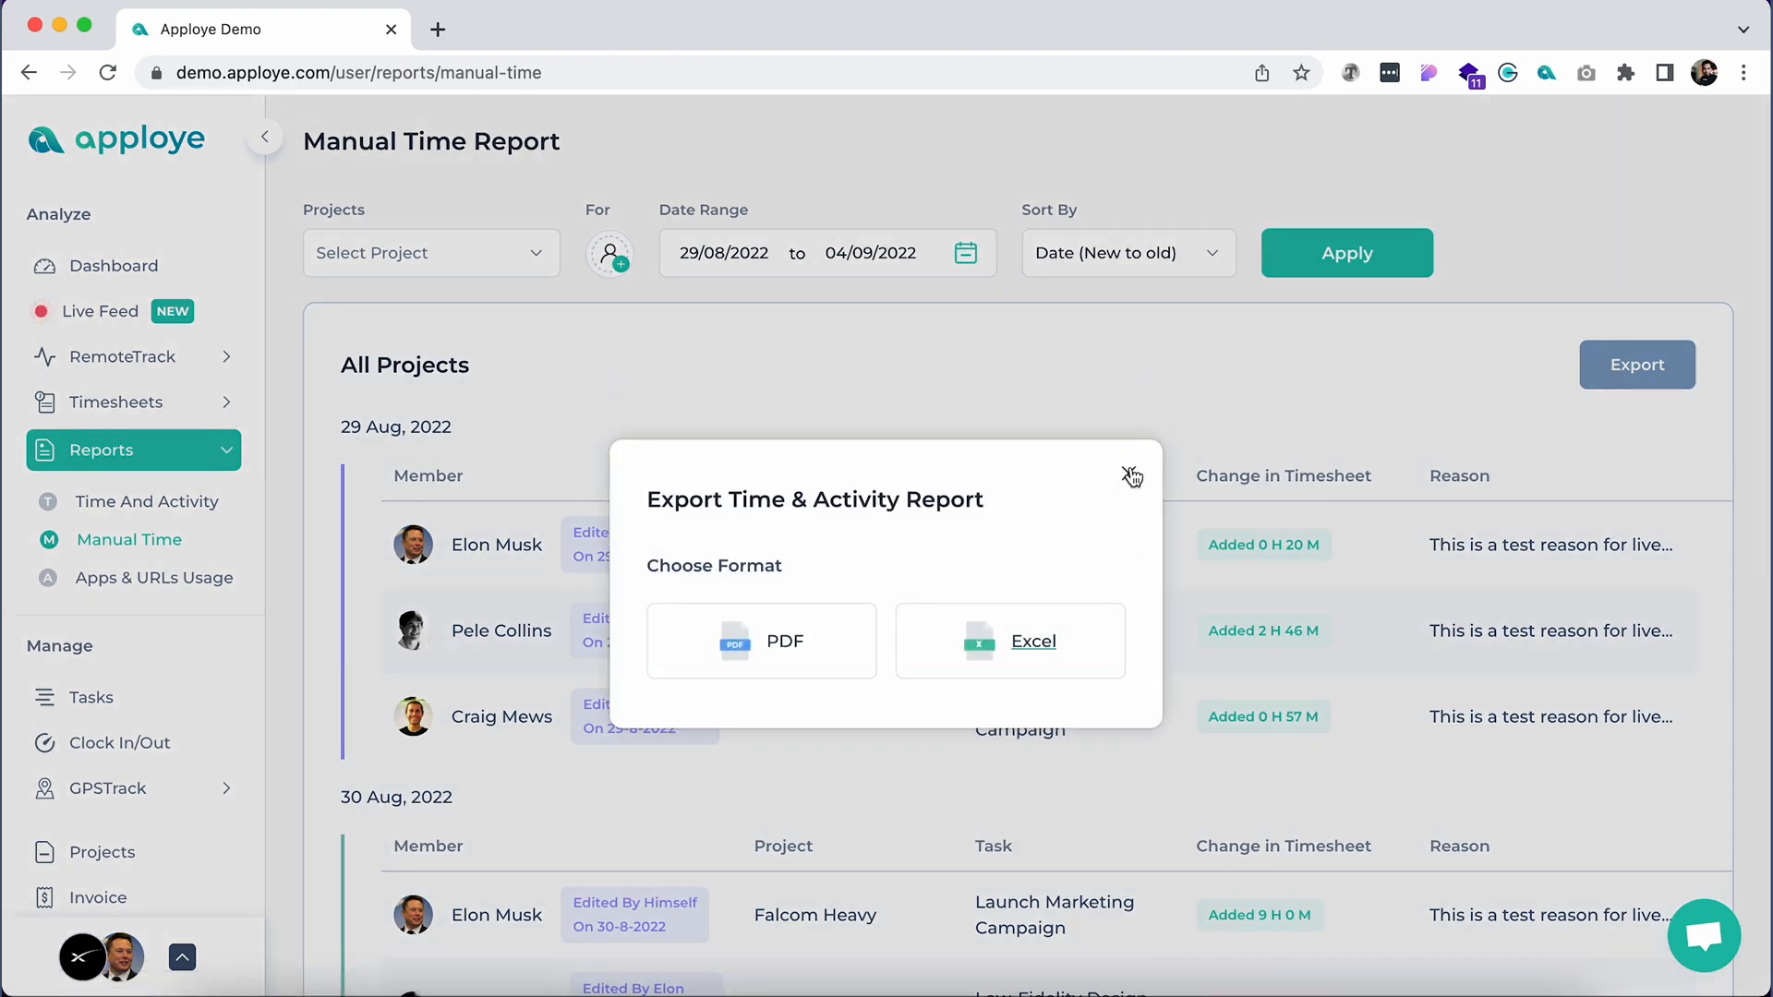
{"action": "left_click", "coordinate": [1132, 477]}
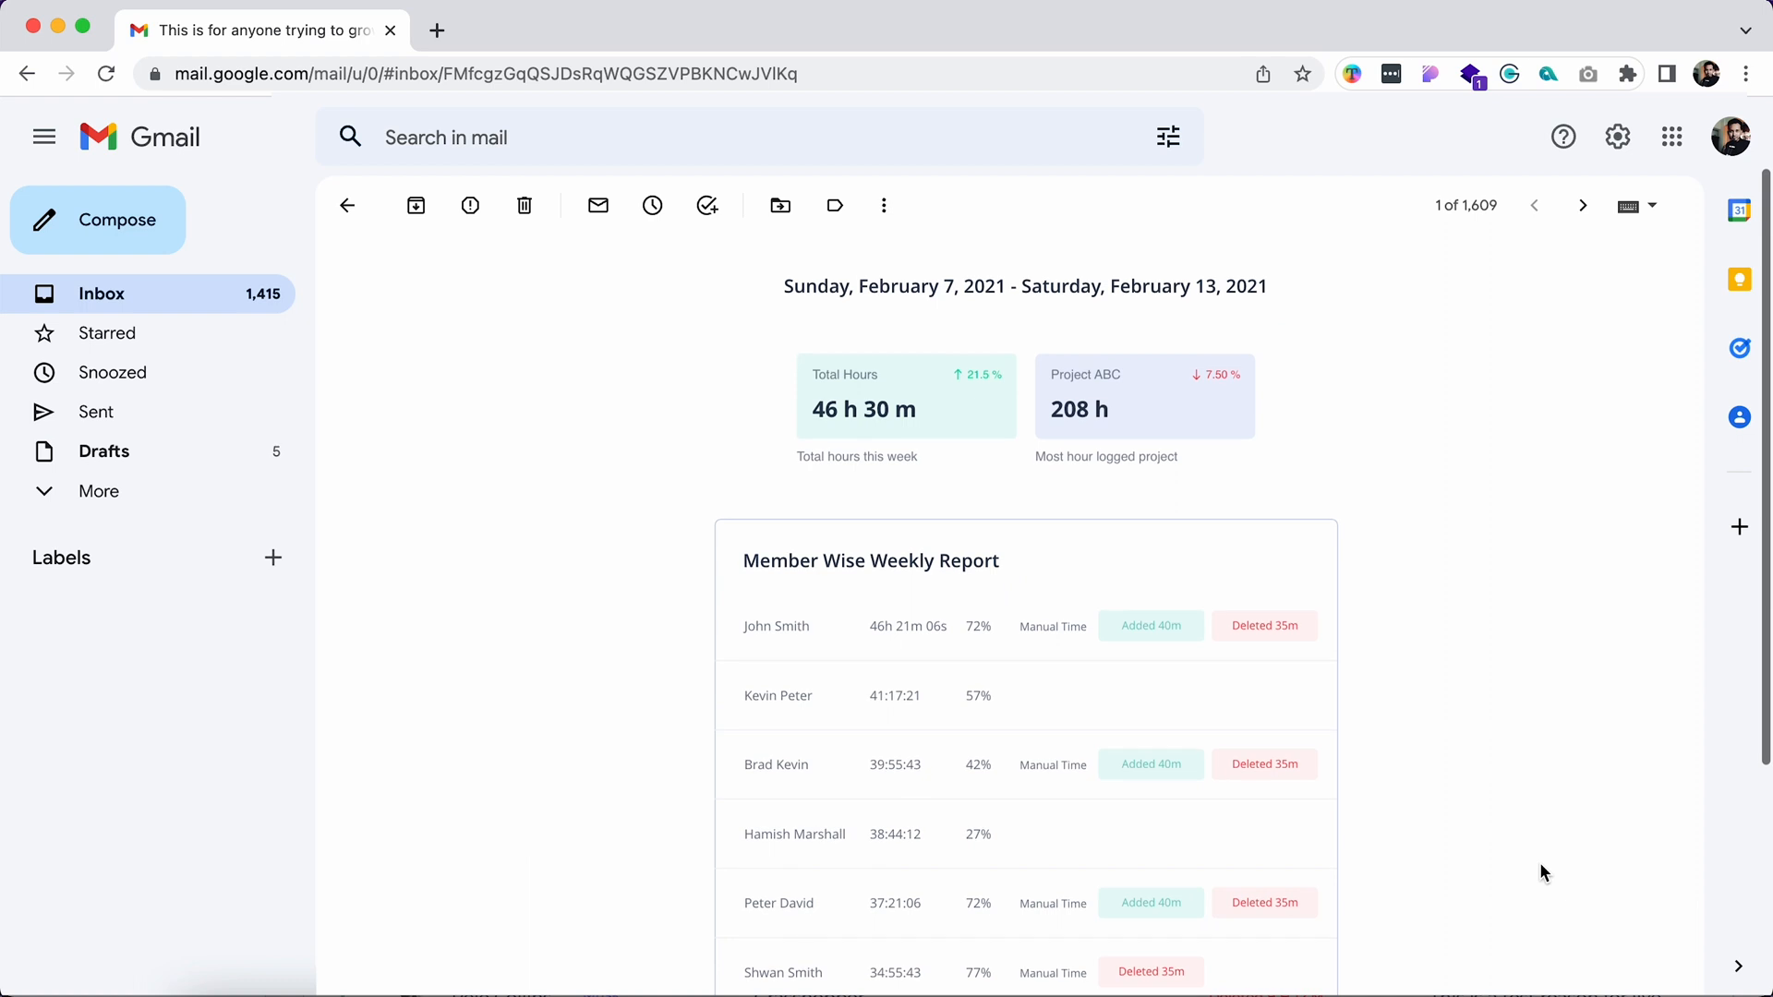
Scroll through the Member Wise Weekly Report in the Gmail summary email
{"action": "scroll", "scroll_direction": "down", "scroll_amount": 3}
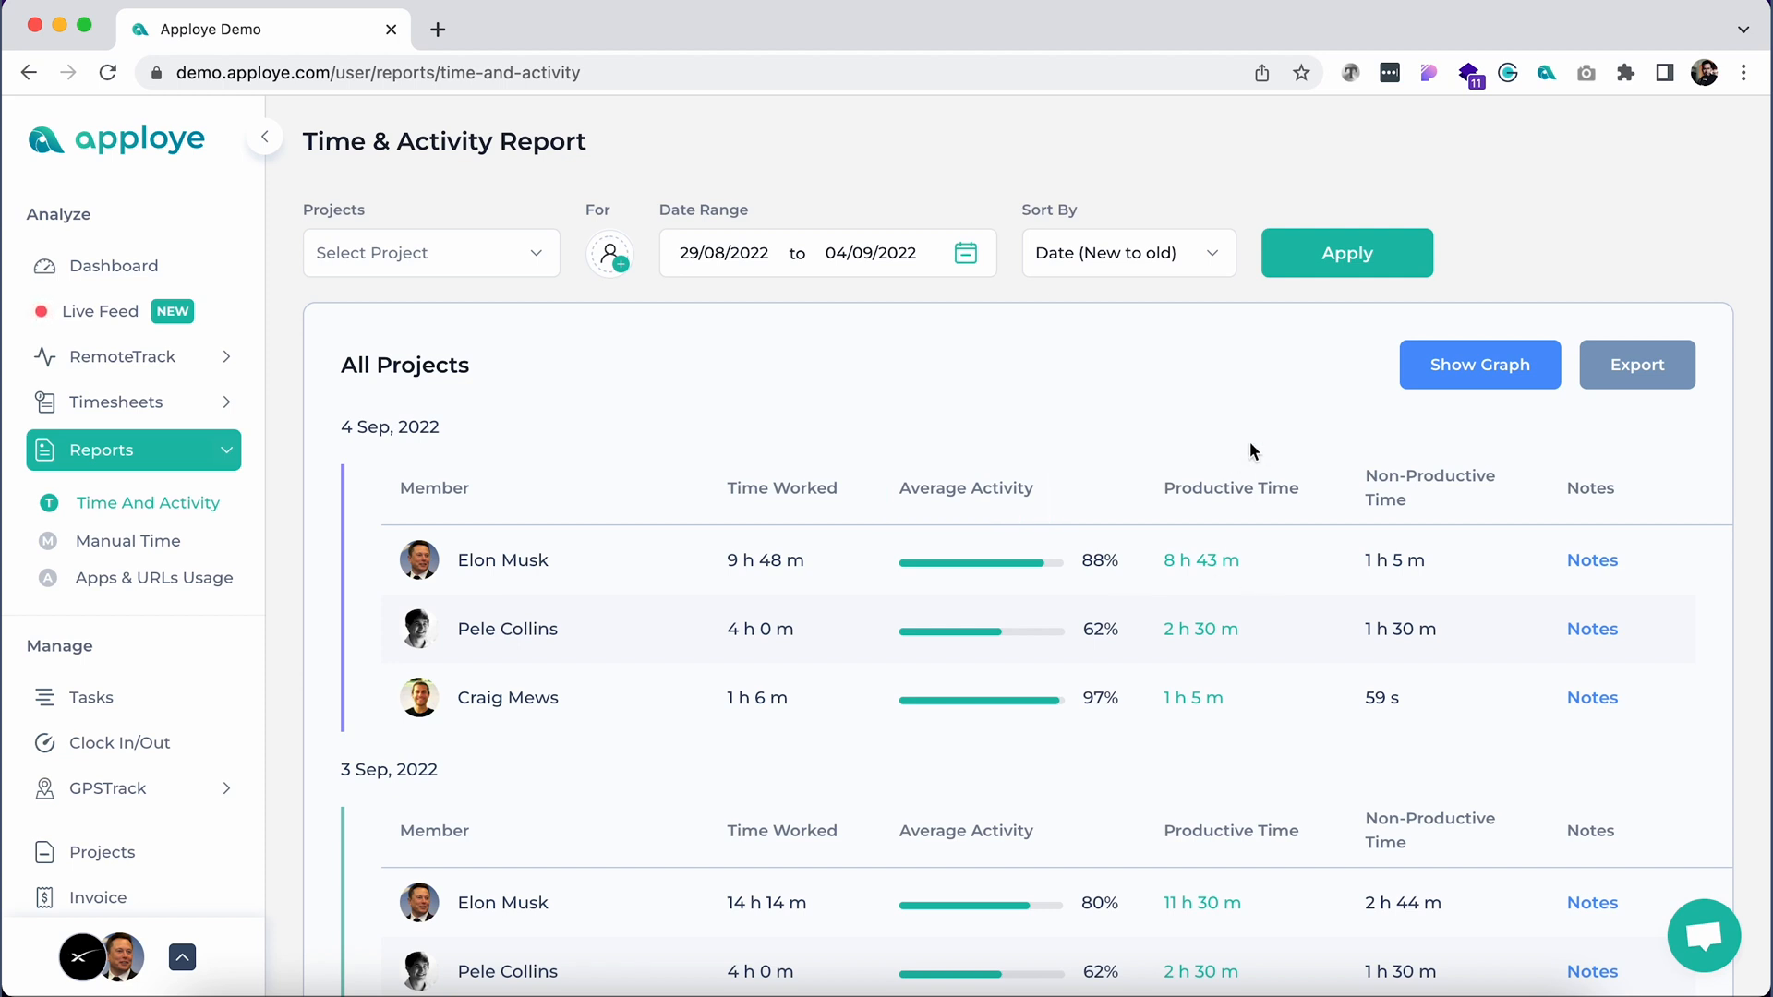
Show the average-activity graph for 4 Sep 2022, then view the Apps & URLs Usage report
{"action": "left_click", "coordinate": [1479, 363]}
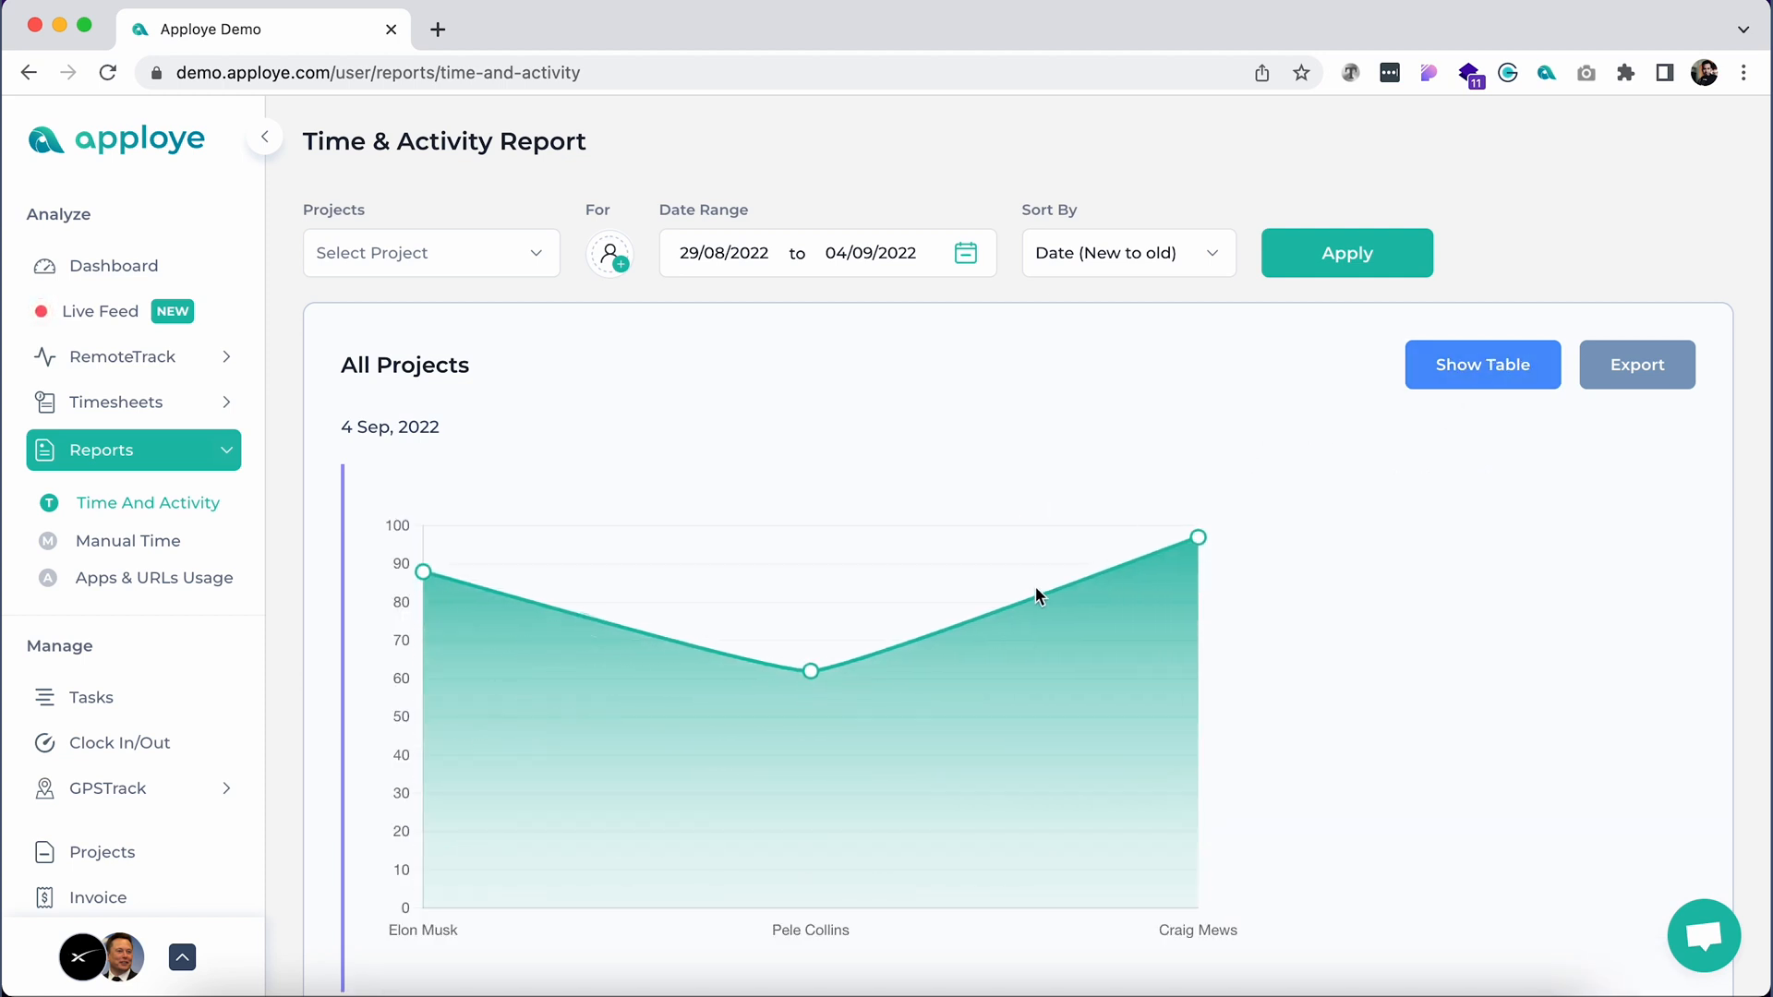
{"action": "mouse_move", "coordinate": [1198, 536]}
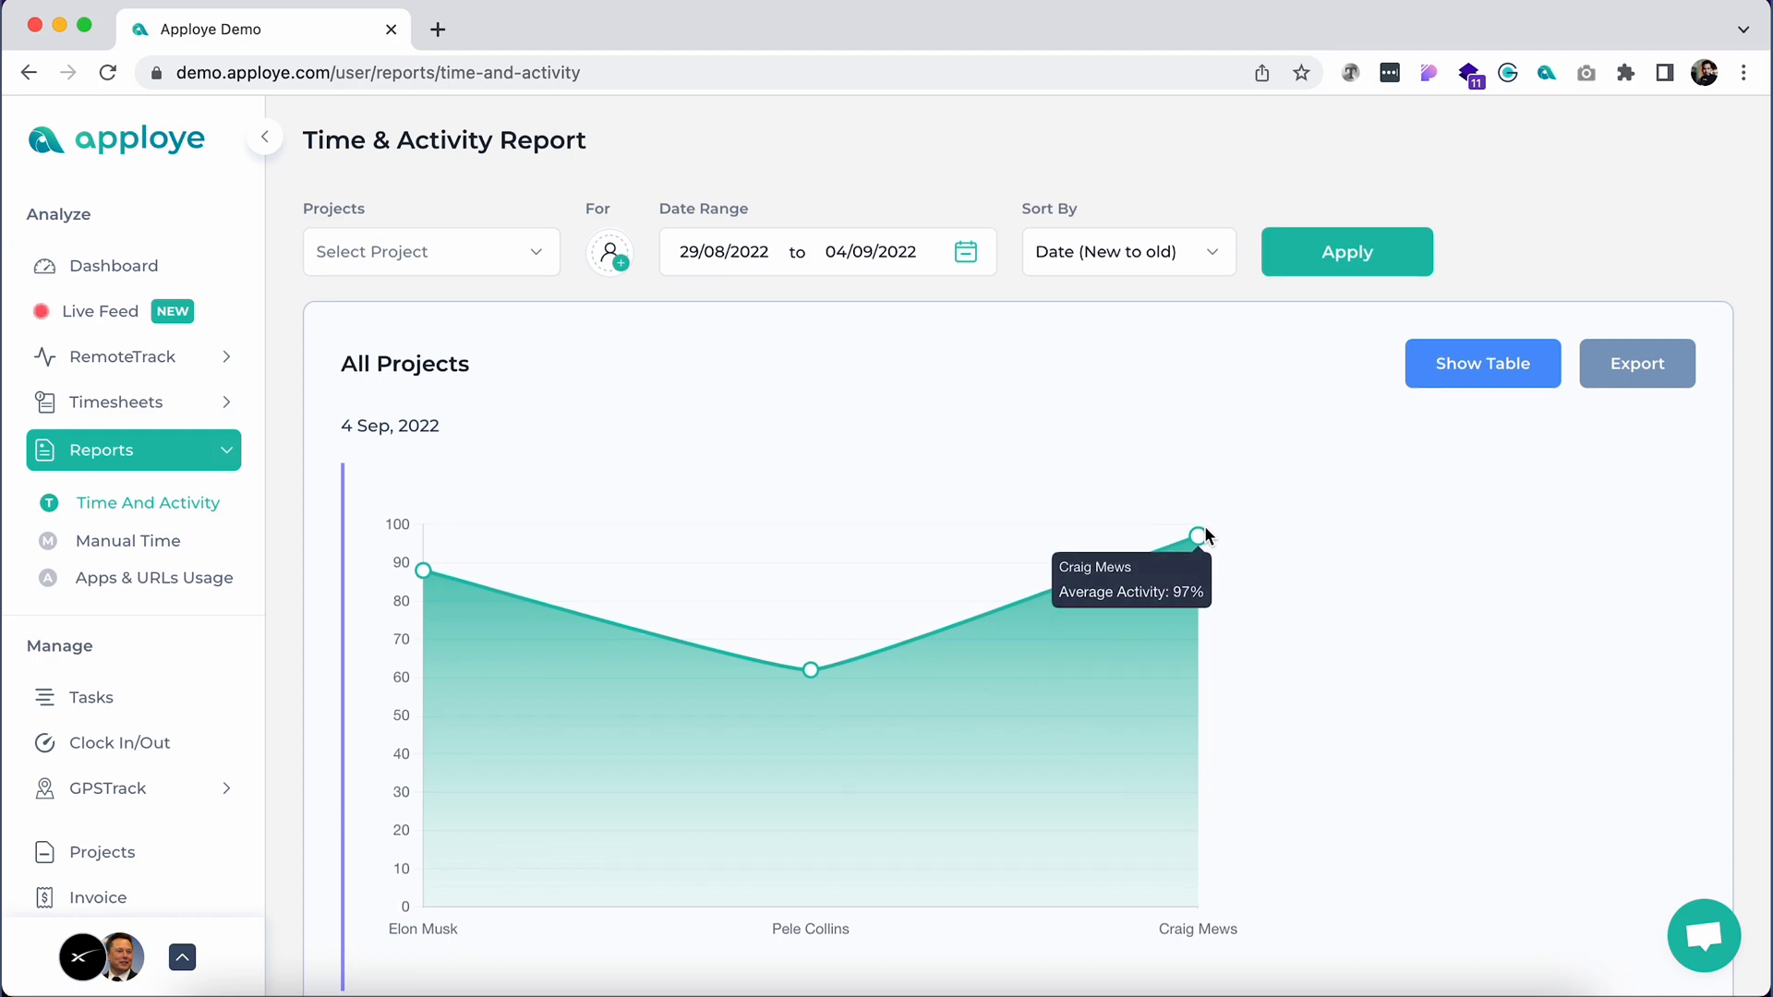
{"action": "left_click", "coordinate": [156, 576]}
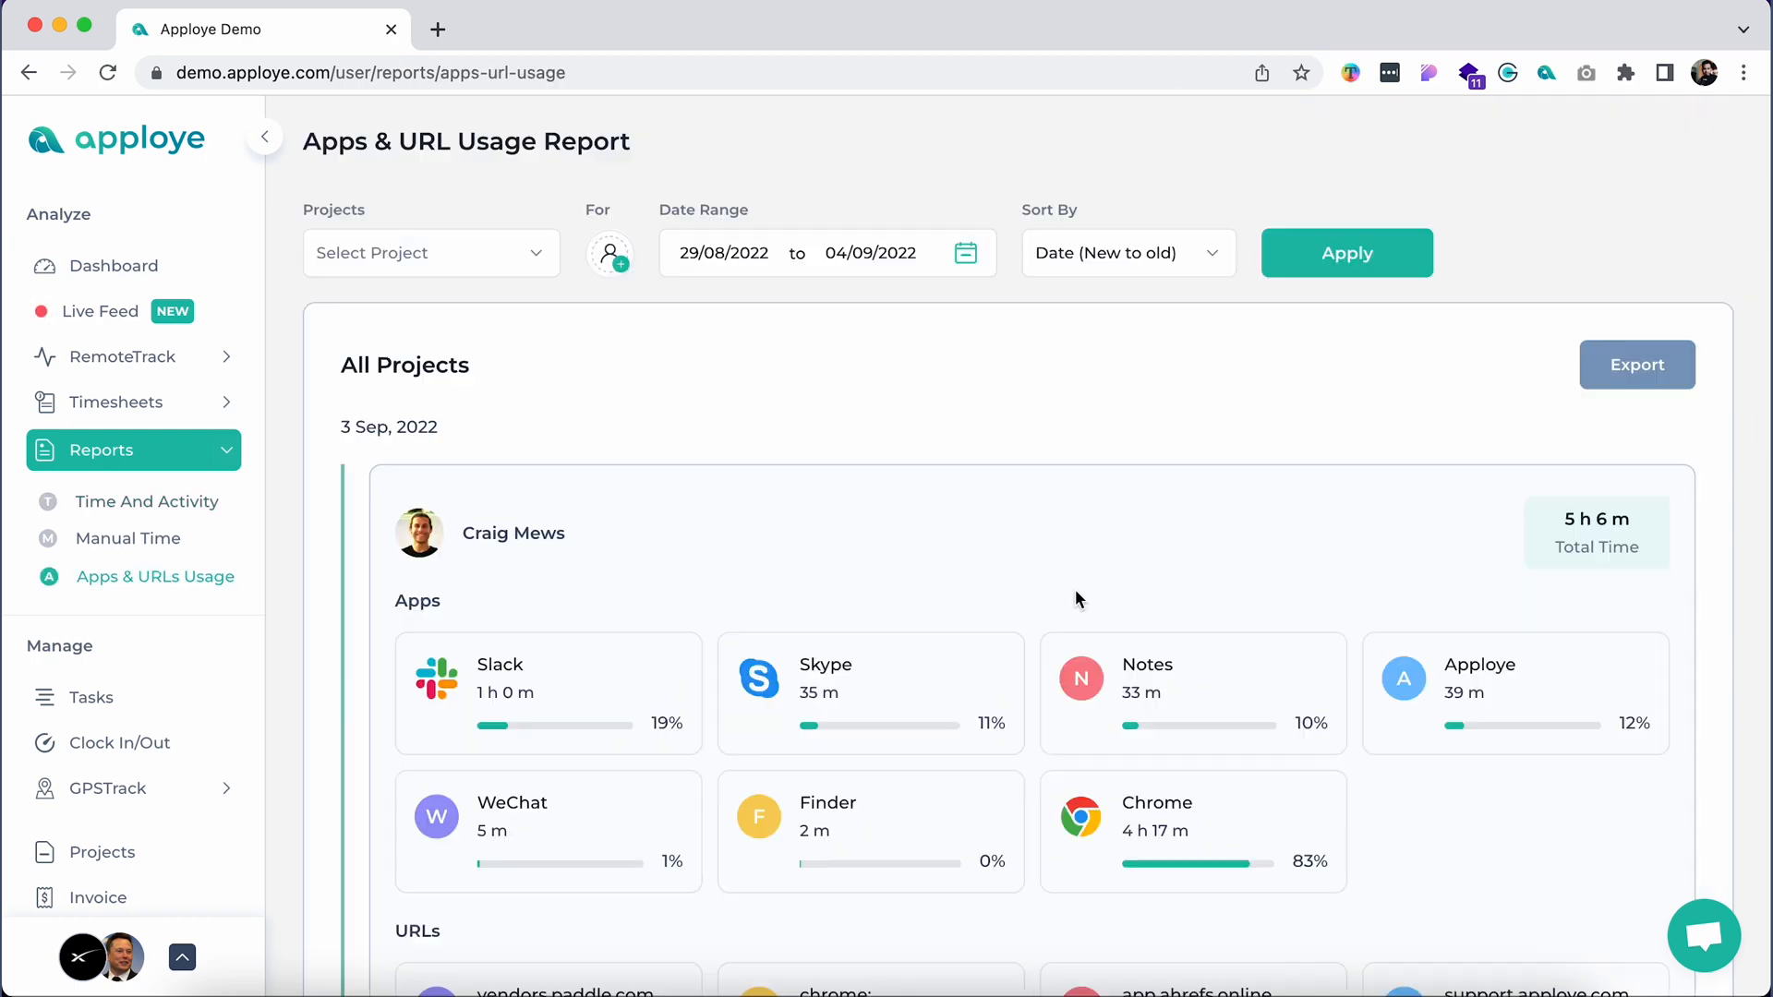
{"action": "scroll", "scroll_direction": "down", "scroll_amount": 3}
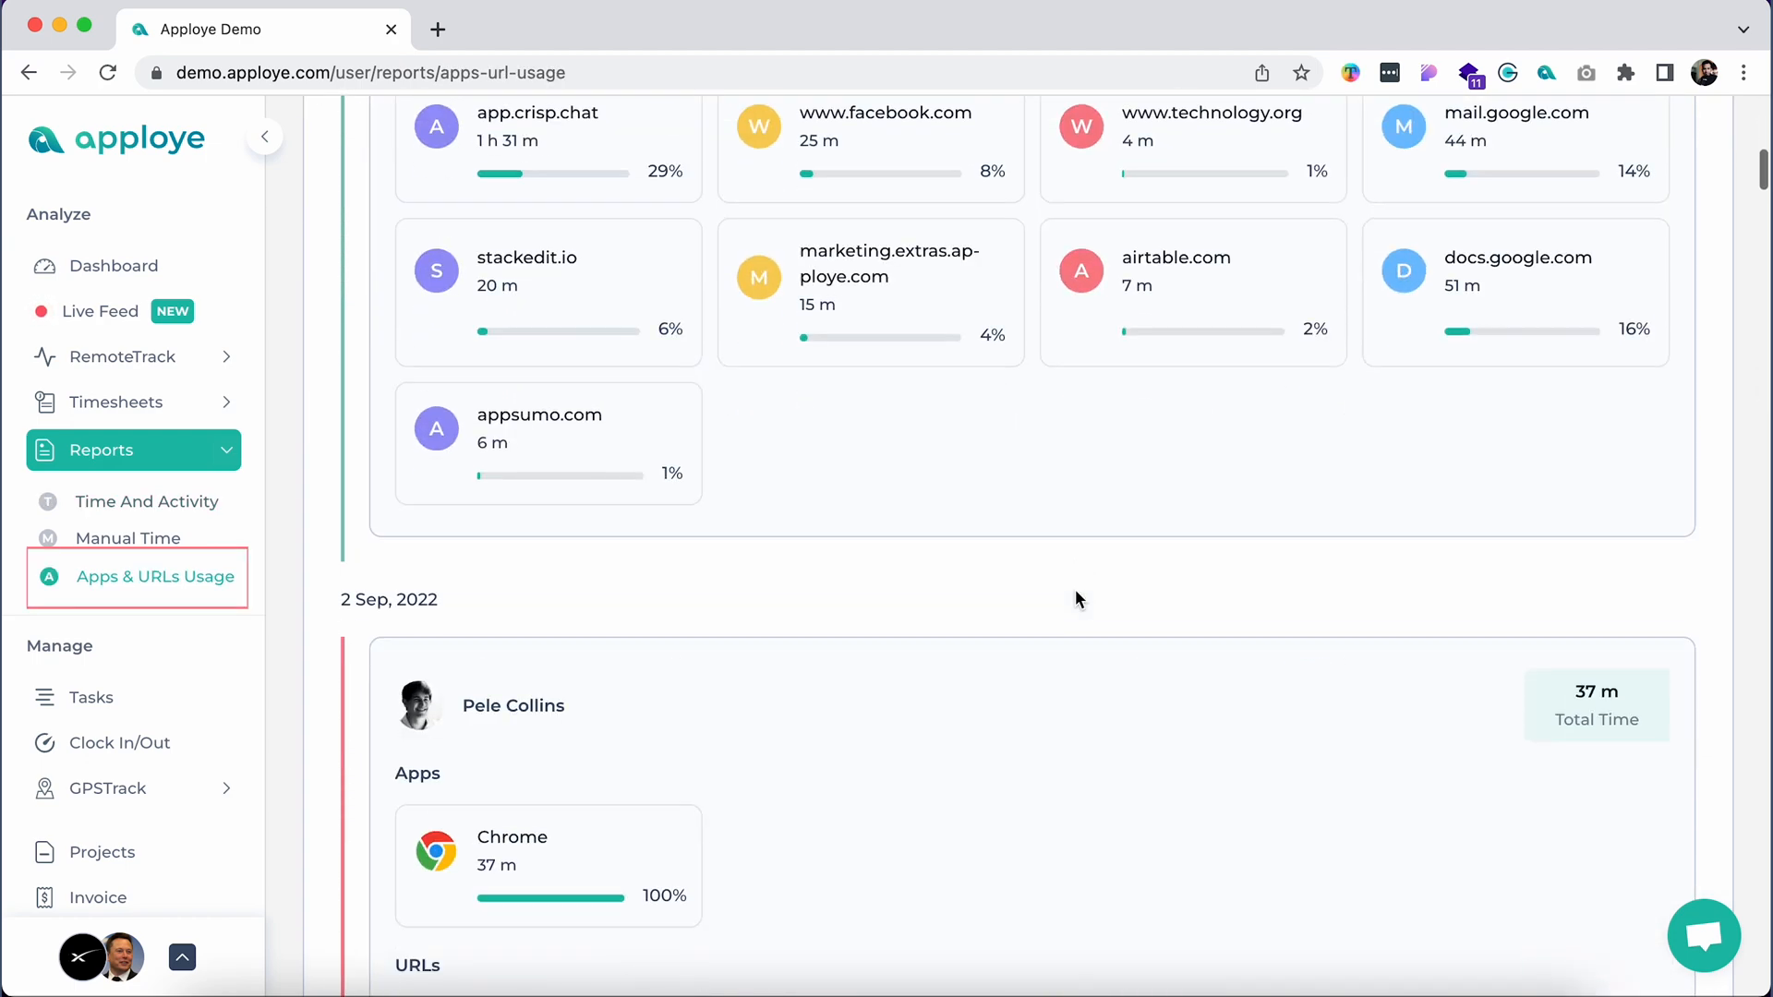